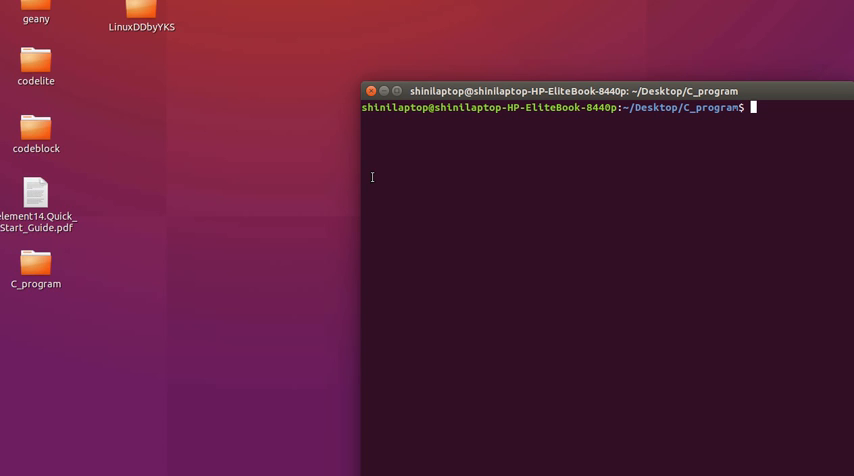
- Launch gedit on file1.c in the background from the C_program folder
{"action": "type", "text": "gedit fi"}
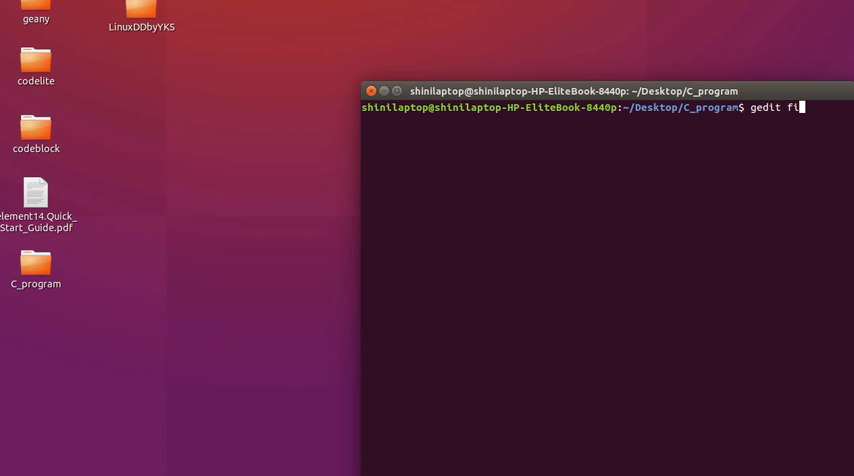
{"action": "type", "text": "le1"}
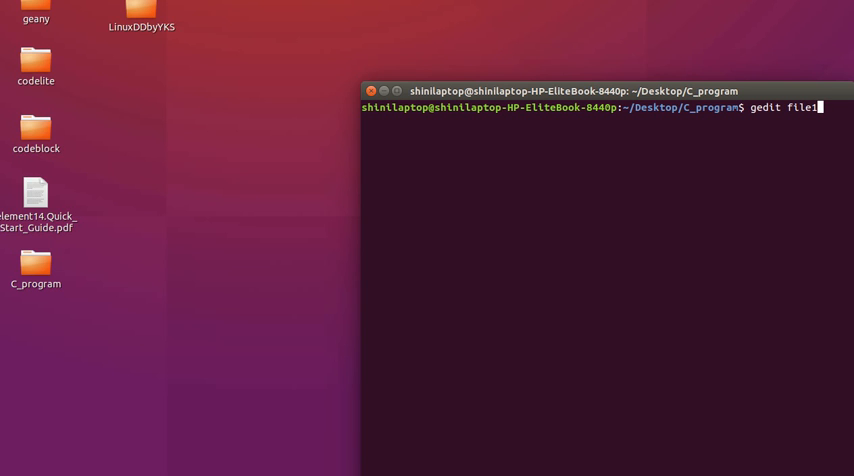
{"action": "type", "text": ".c &"}
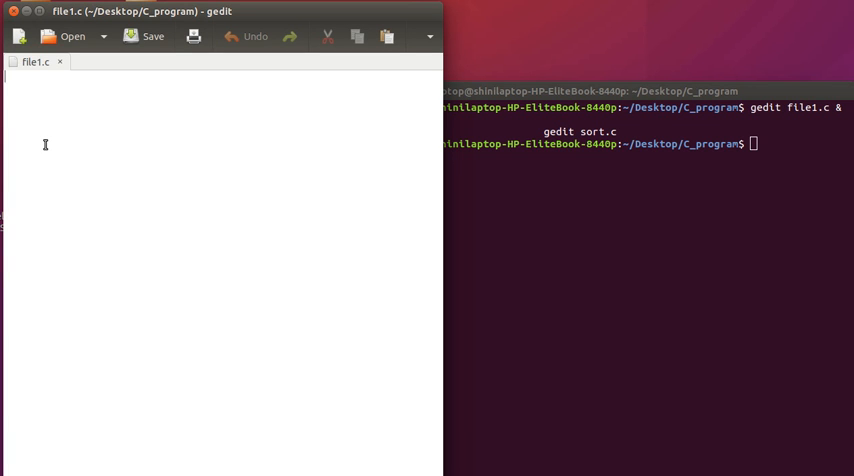
- Add the #include <stdio.h> line at the top of file1.c
{"action": "type", "text": "#include"}
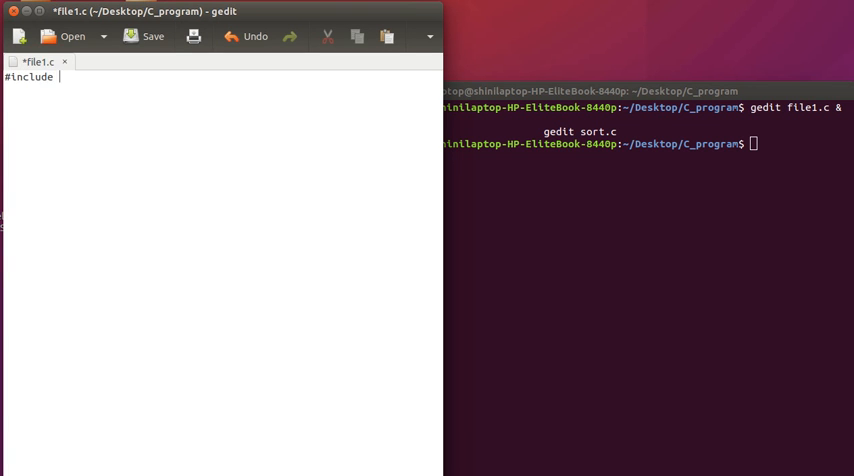
{"action": "type", "text": "<s"}
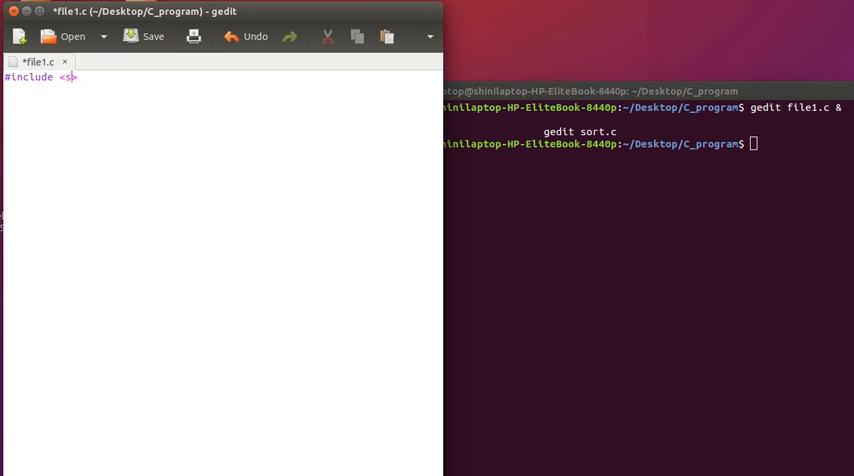
{"action": "type", "text": "tdio.h"}
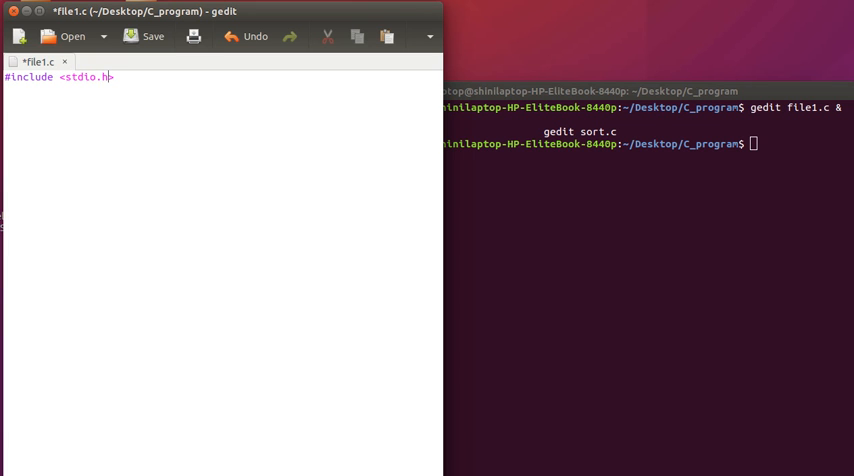
{"action": "key", "text": "Return"}
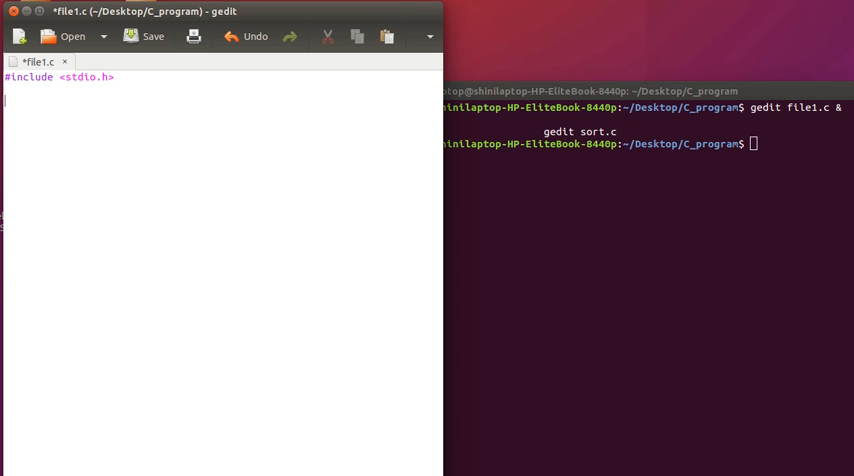
- Write int main (void) with braces containing return 0;
{"action": "type", "text": "int main"}
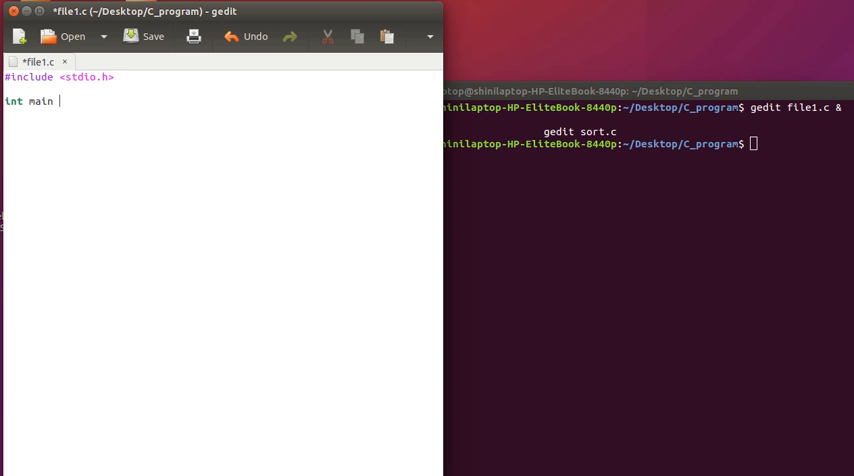
{"action": "type", "text": "(void)"}
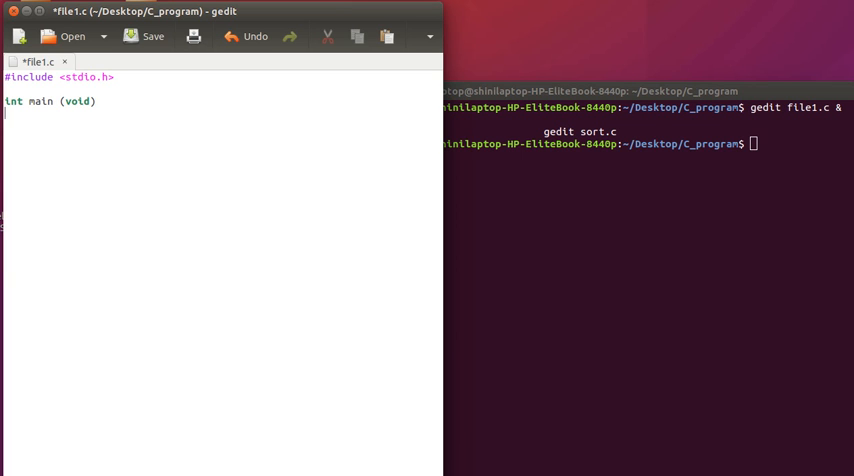
{"action": "type", "text": "{}"}
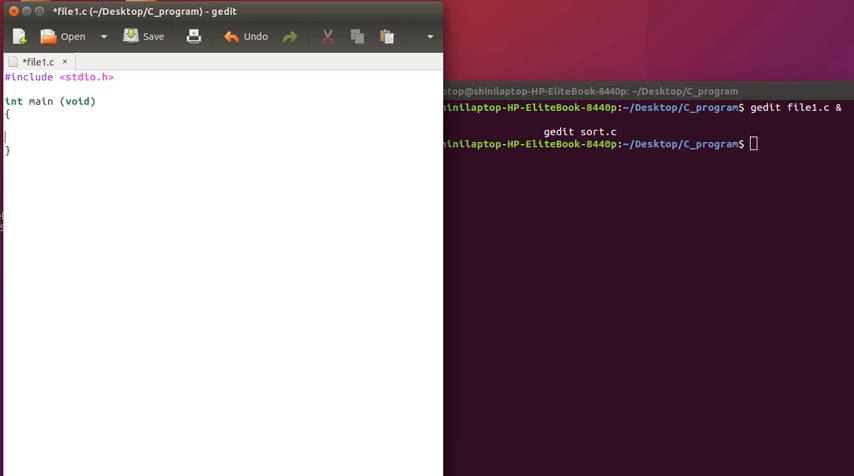
{"action": "type", "text": "retrun"}
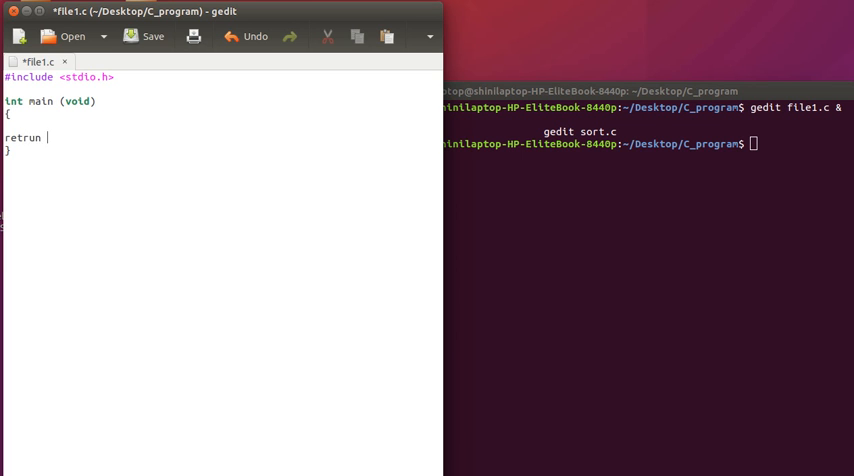
{"action": "key", "text": "BackSpace"}
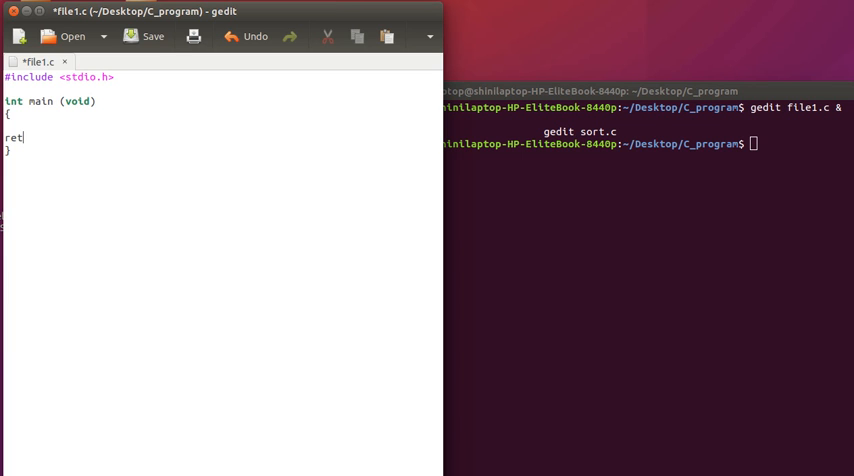
{"action": "type", "text": "urn 0;"}
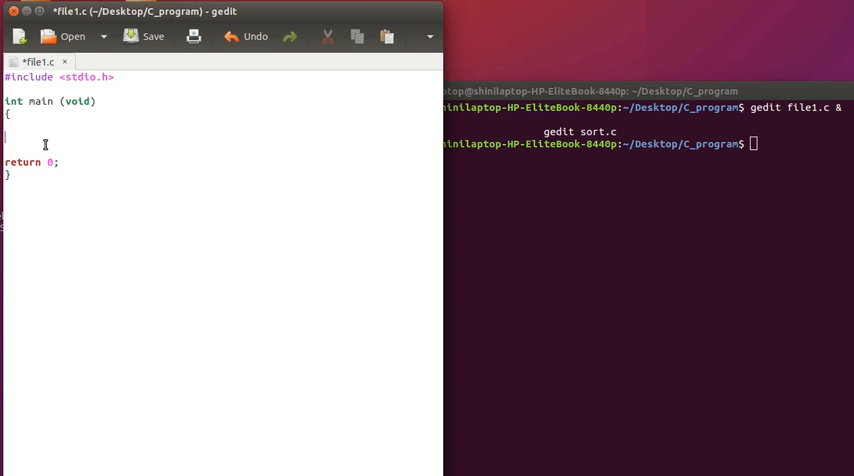
- Add printf("Enter one number \n"); inside main above return 0;
{"action": "left_click", "coordinate": [148, 36]}
{"action": "type", "text": "p"}
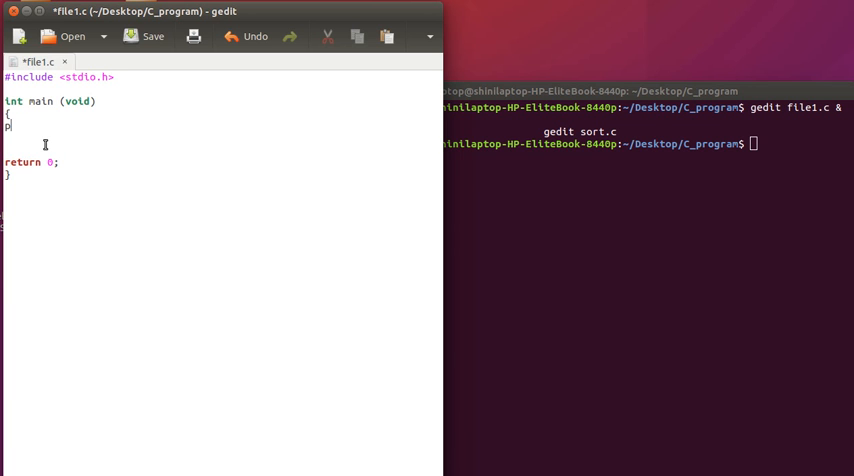
{"action": "type", "text": "rintf("}
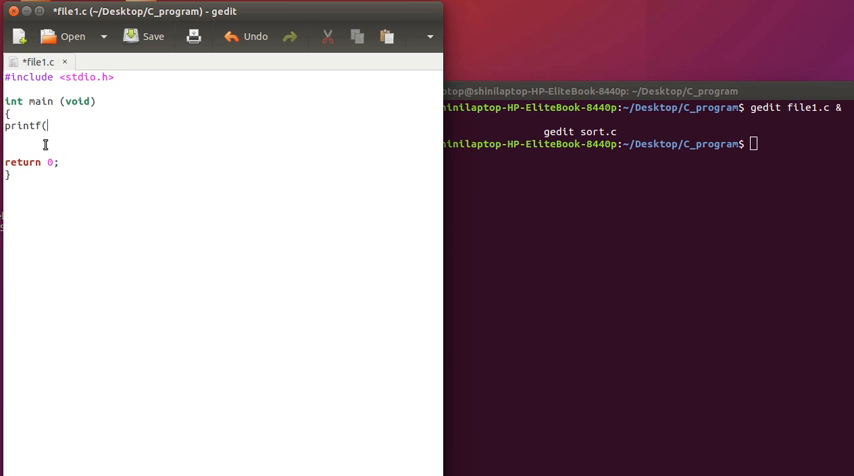
{"action": "type", "text": ");"}
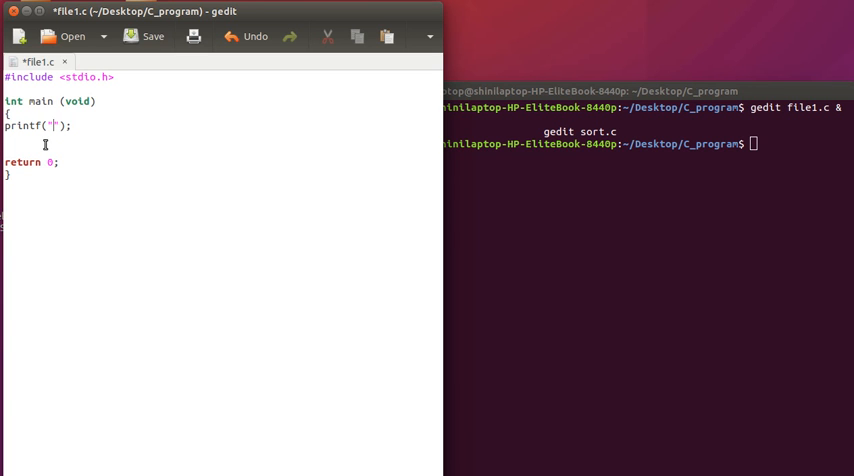
{"action": "type", "text": "Enbe"}
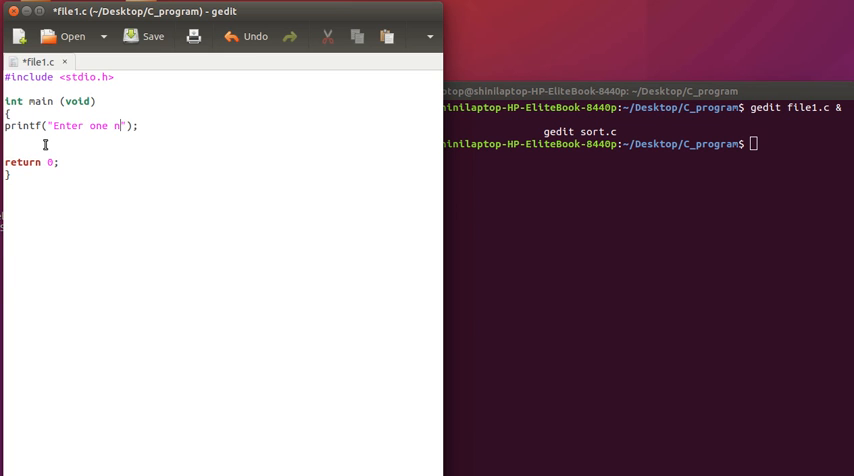
{"action": "type", "text": "umber"}
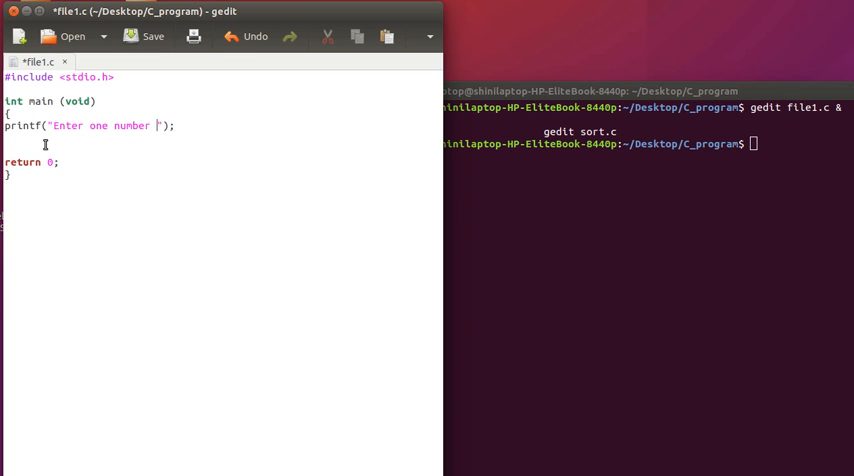
{"action": "type", "text": "\\n"}
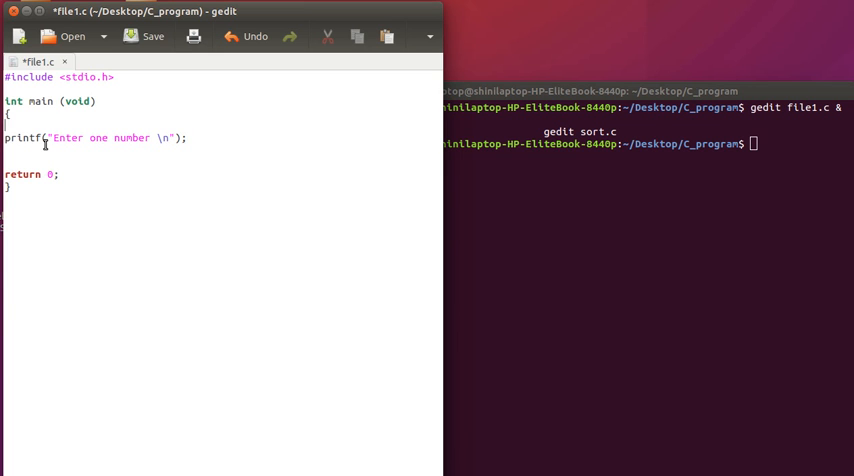
- Declare int i; and read it with scanf("%d",&i); after the prompt
{"action": "type", "text": "int"}
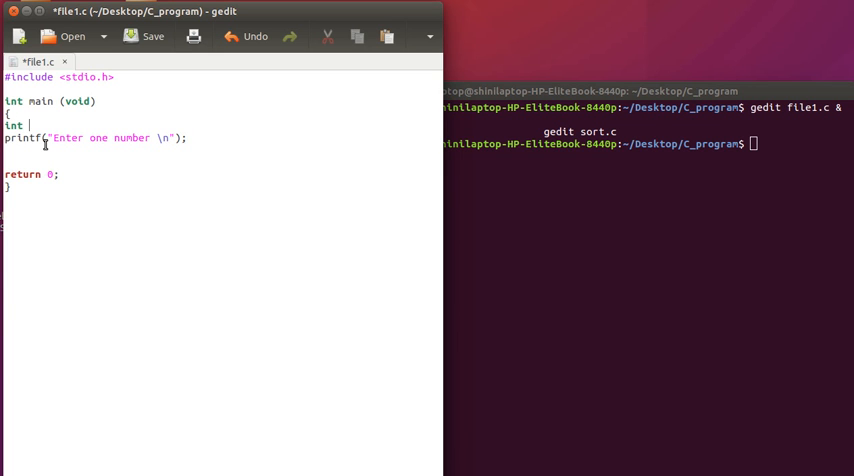
{"action": "type", "text": "i;"}
{"action": "type", "text": "s"}
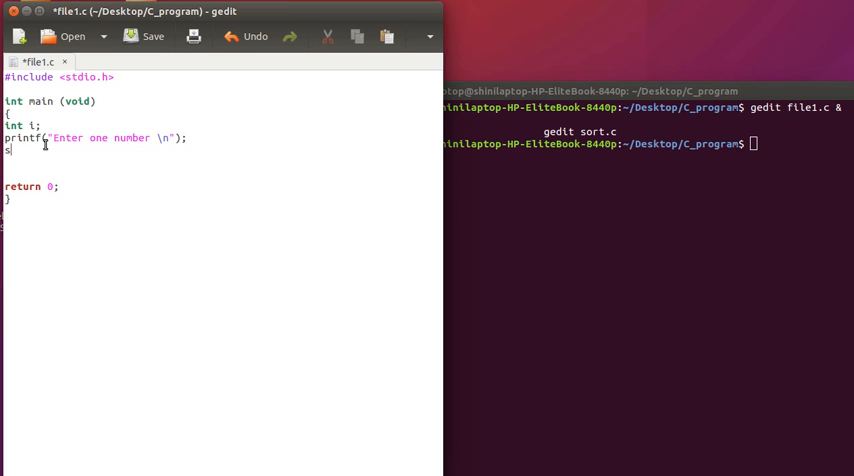
{"action": "type", "text": "canf(\"\");"}
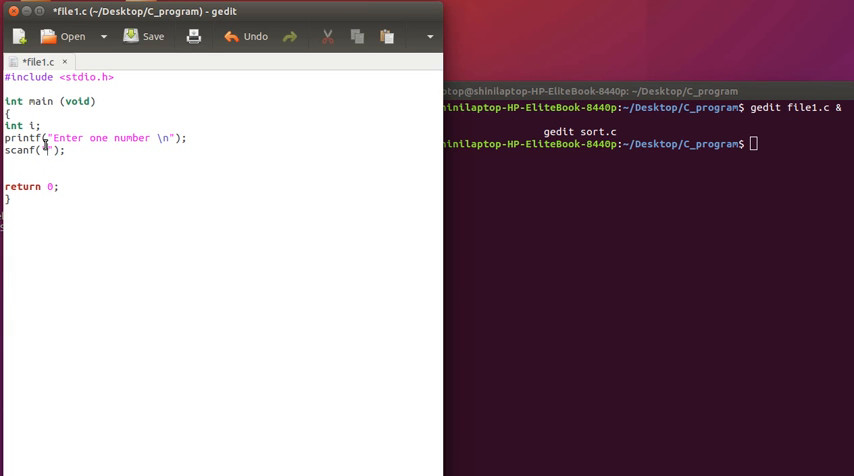
{"action": "type", "text": "%d"}
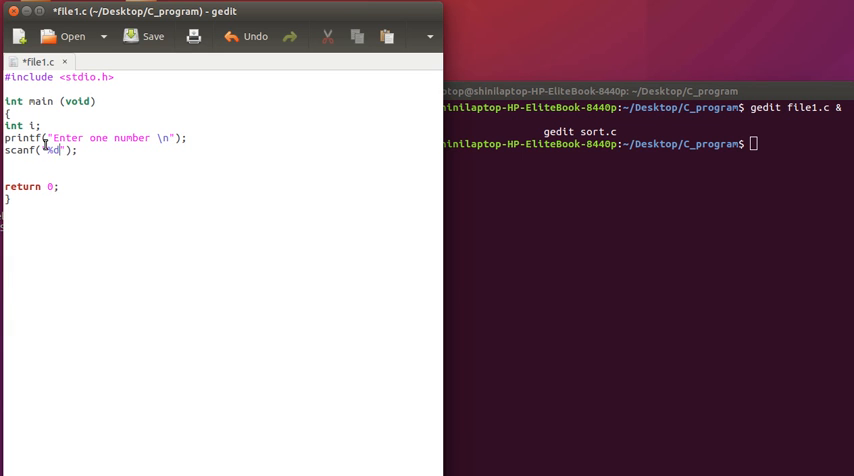
{"action": "type", "text": ","}
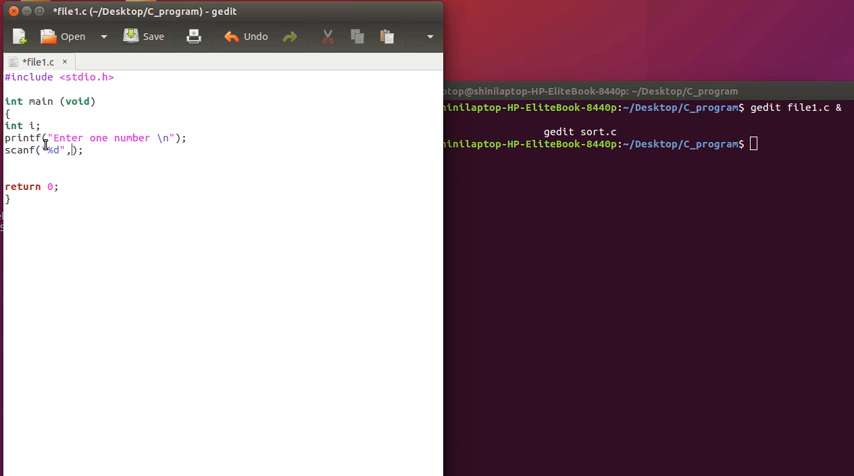
{"action": "type", "text": "&"}
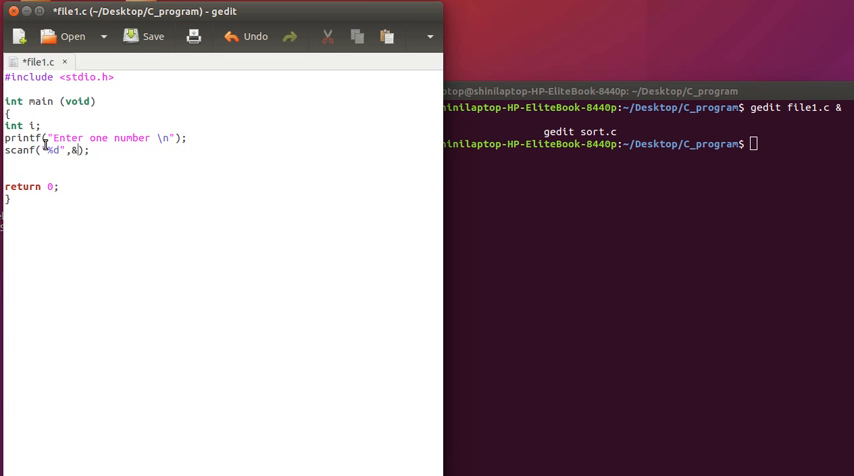
{"action": "type", "text": "i"}
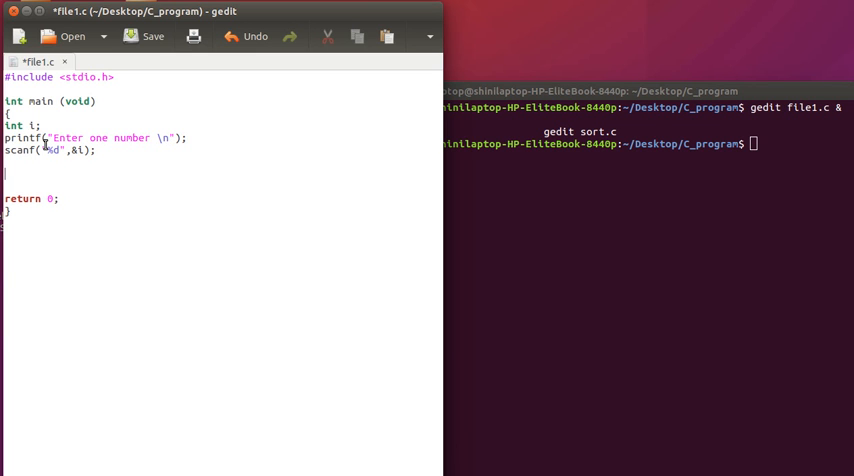
- Add printf("i=%d\n",i); below scanf to echo the entered number
{"action": "type", "text": "printf"}
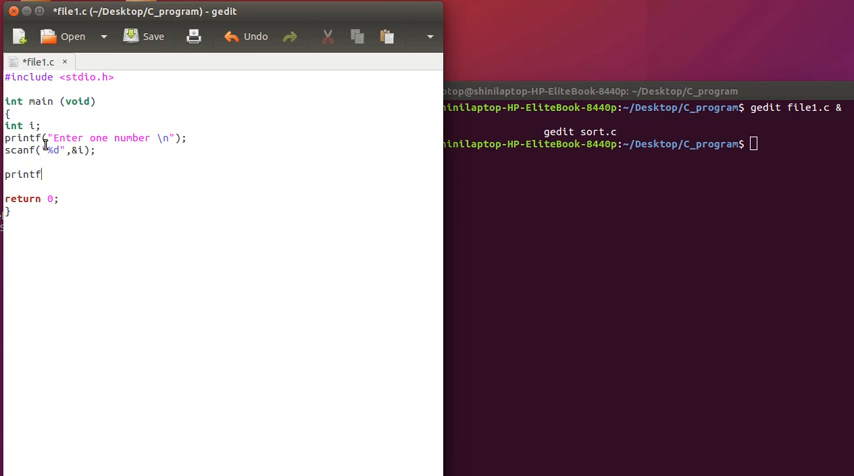
{"action": "type", "text": "();"}
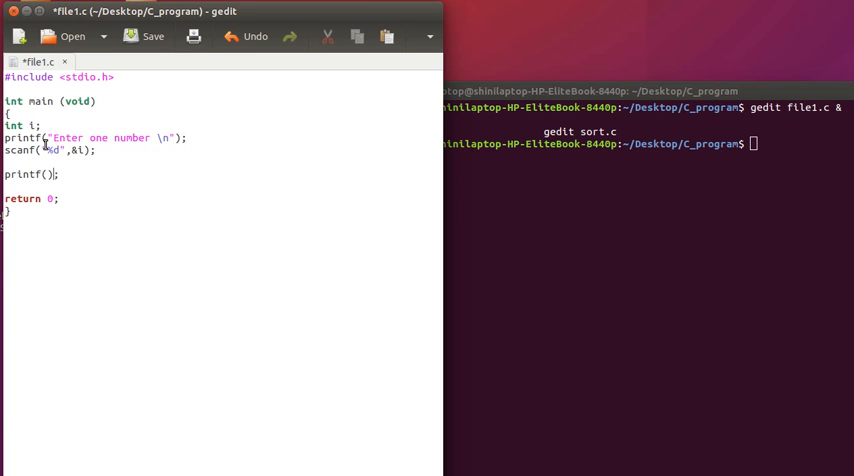
{"action": "type", "text": "\"\""}
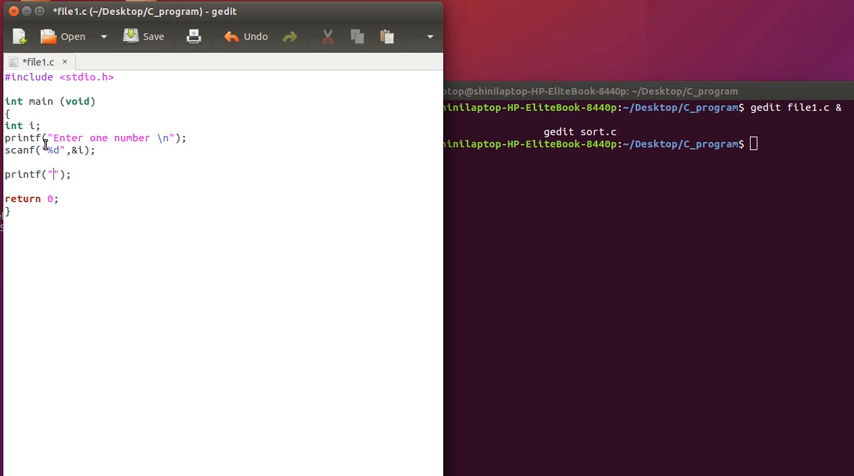
{"action": "type", "text": "\\"}
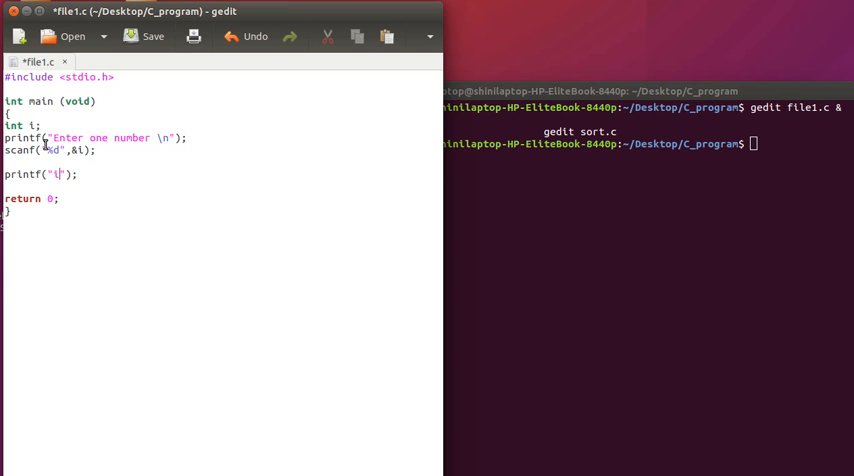
{"action": "type", "text": "i=%d"}
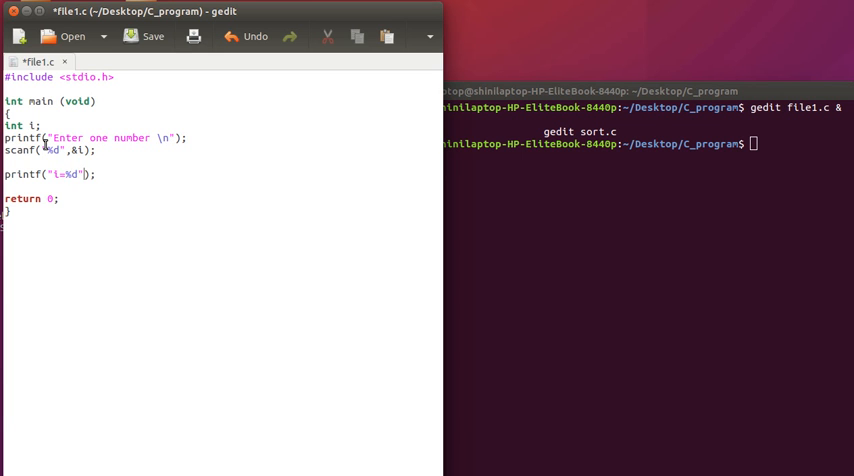
{"action": "type", "text": "\\n"}
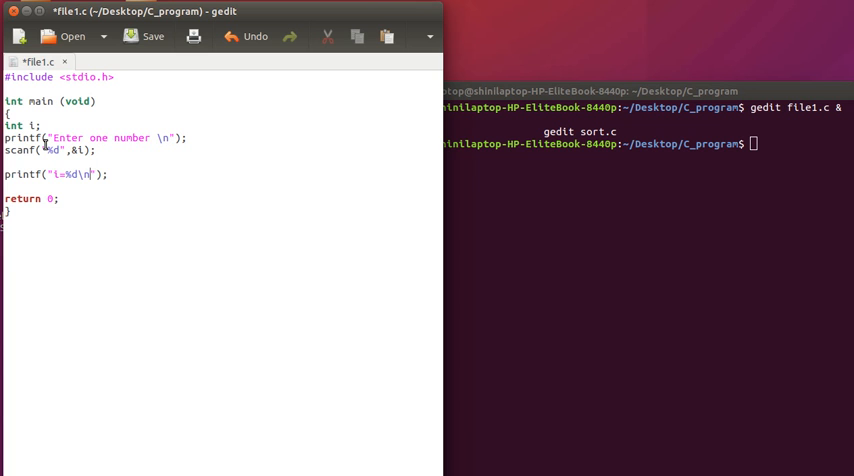
{"action": "type", "text": ",i"}
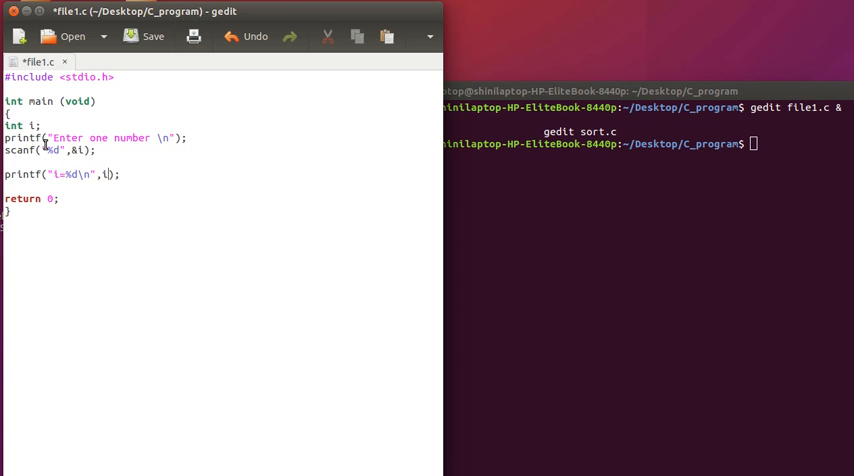
{"action": "left_click", "coordinate": [148, 36]}
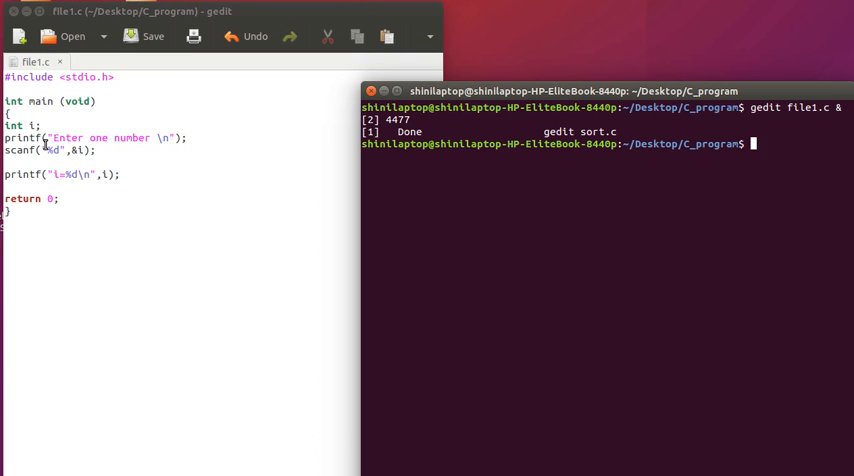
- Compile with gcc file1.c -o file1 in the terminal
{"action": "type", "text": "gcc"}
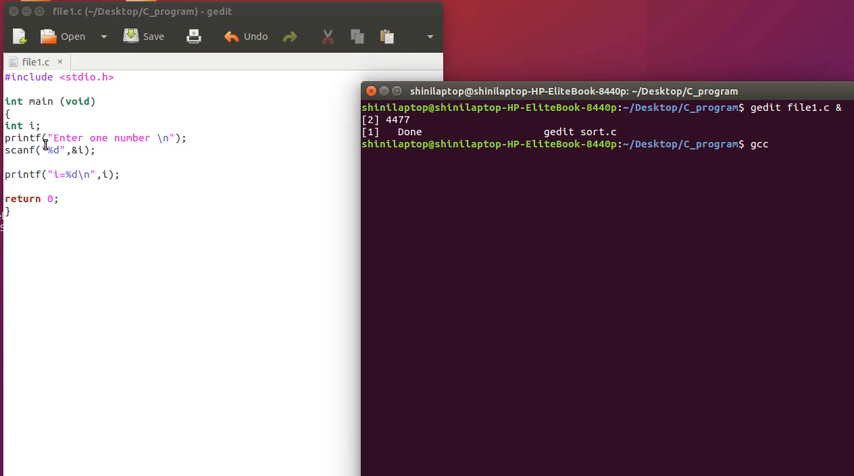
{"action": "type", "text": "file"}
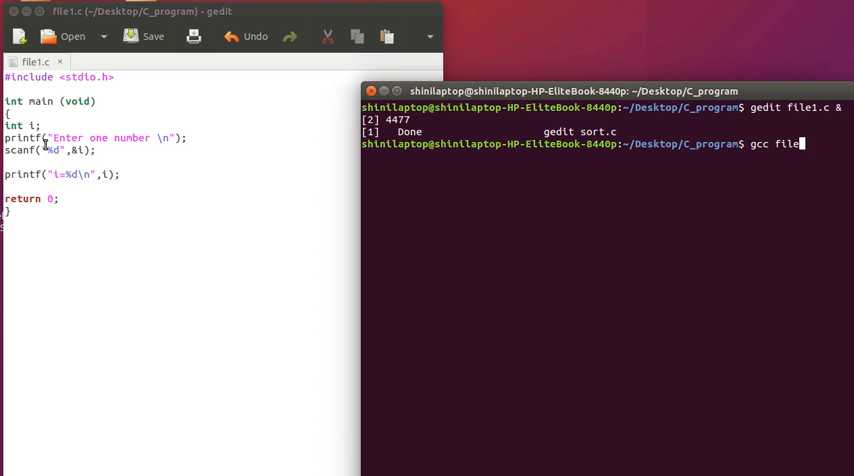
{"action": "type", "text": "1.c"}
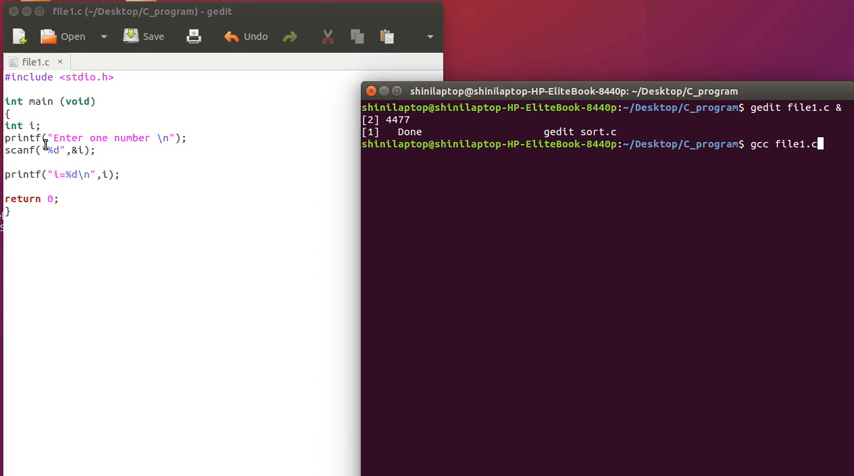
{"action": "type", "text": "-o"}
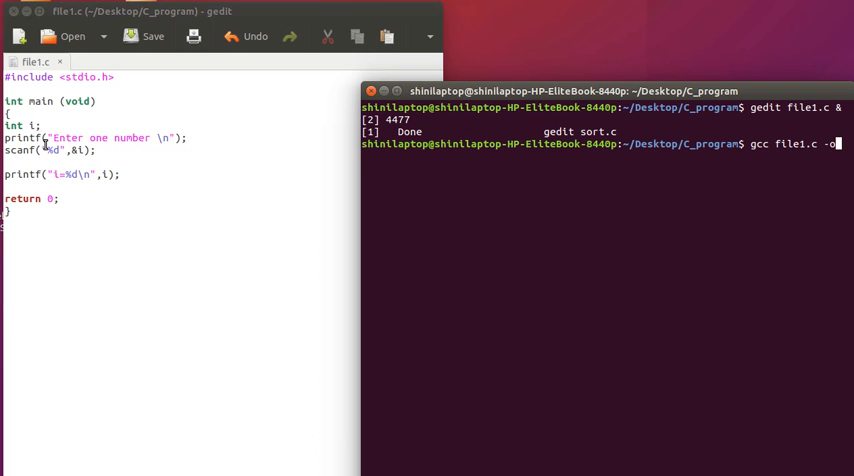
{"action": "type", "text": "file1"}
{"action": "type", "text": "ls"}
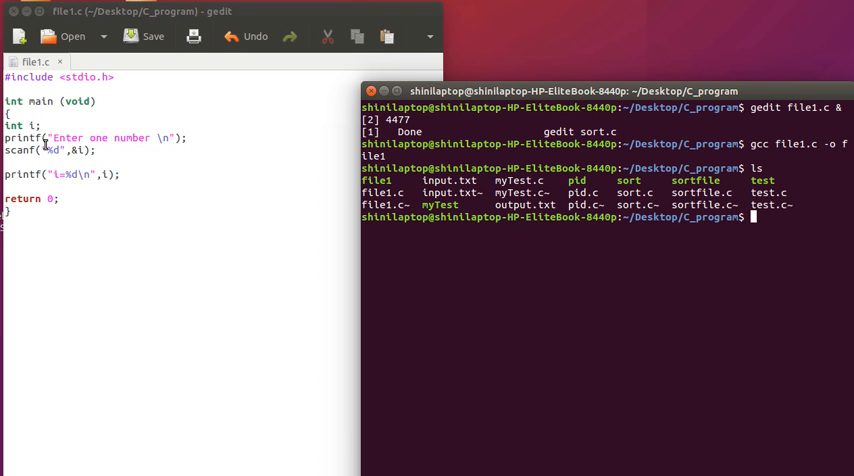
- Run ./file1 and enter 34 at the prompt, getting i=34 printed
{"action": "type", "text": "./fi"}
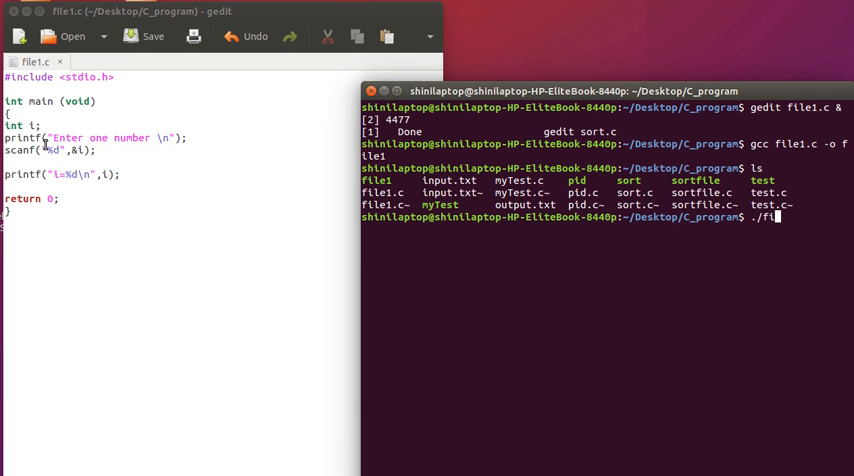
{"action": "type", "text": "le1"}
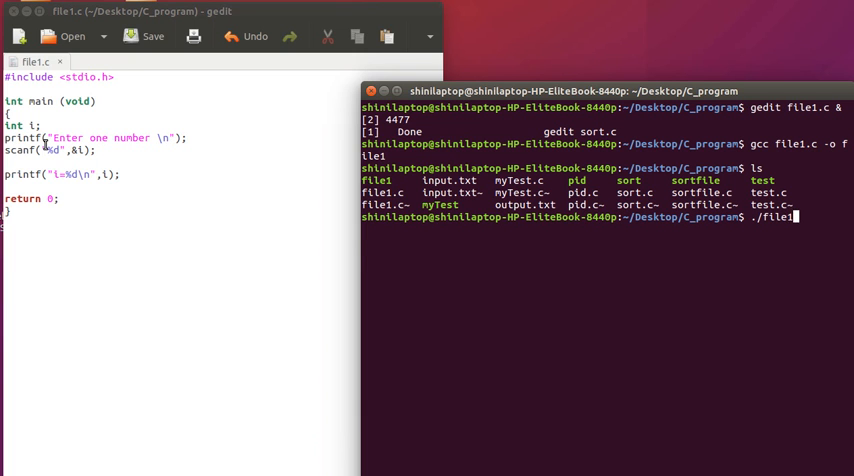
{"action": "key", "text": "Return"}
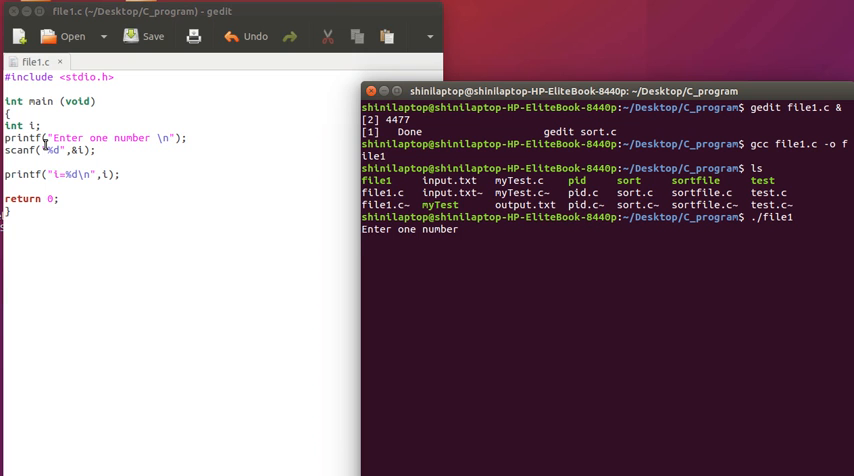
{"action": "type", "text": "34"}
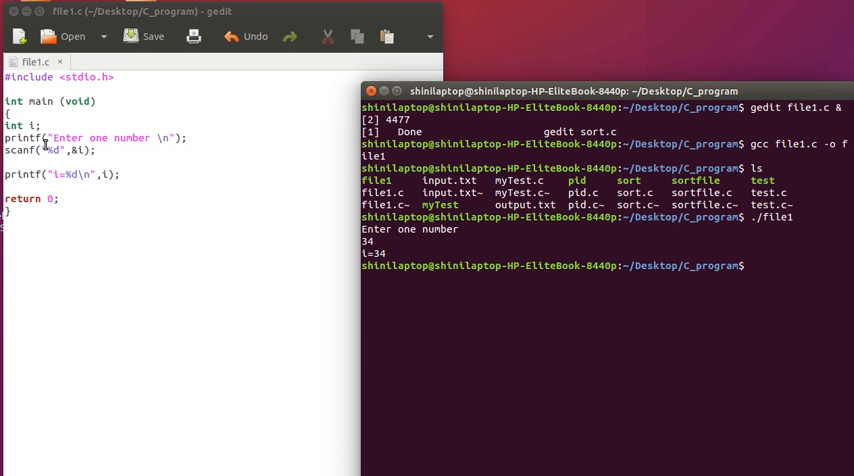
{"action": "type", "text": ";"}
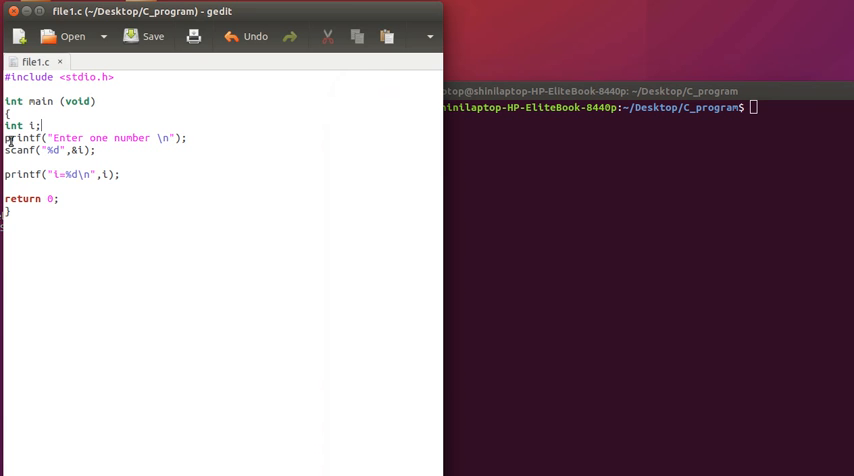
- Declare FILE *filep; below the int i declaration
{"action": "left_click_drag", "start_coordinate": [4, 136], "coordinate": [96, 150]}
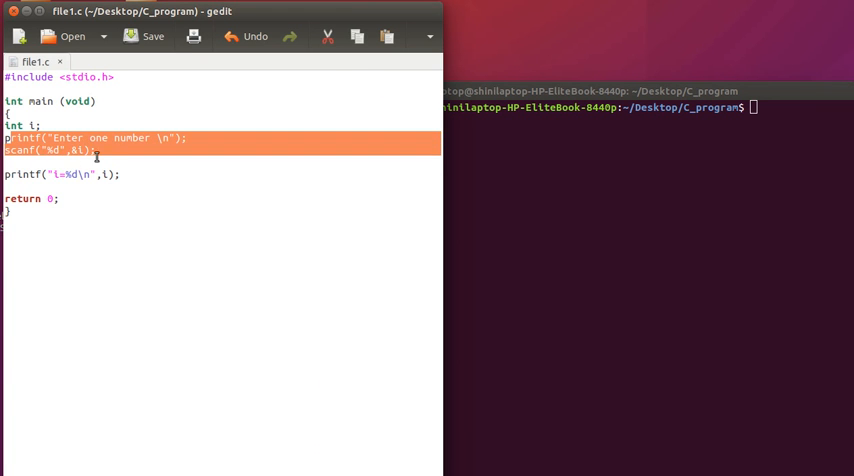
{"action": "left_click", "coordinate": [62, 136]}
{"action": "type", "text": "F"}
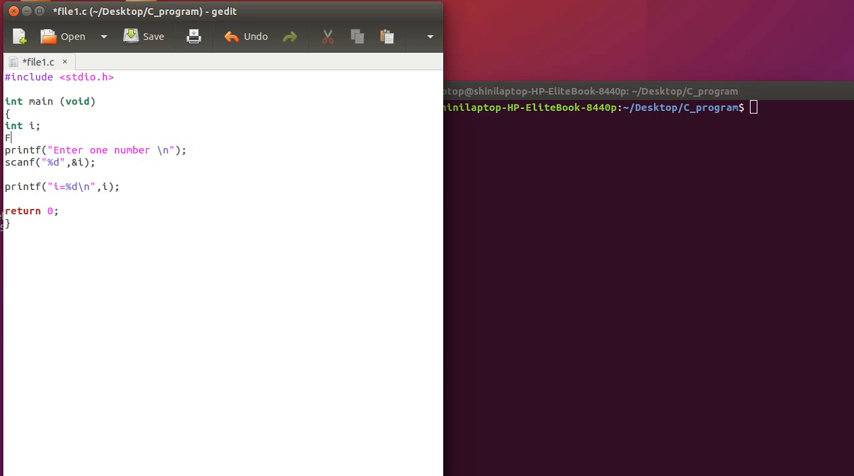
{"action": "type", "text": "ILE"}
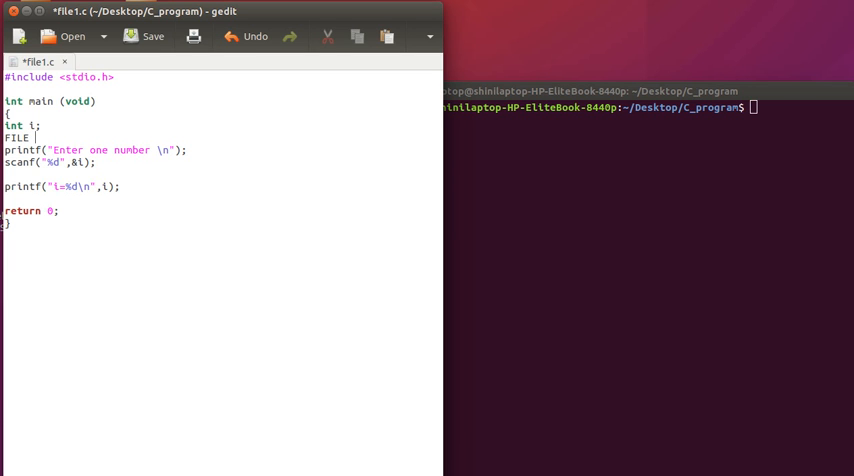
{"action": "type", "text": "*"}
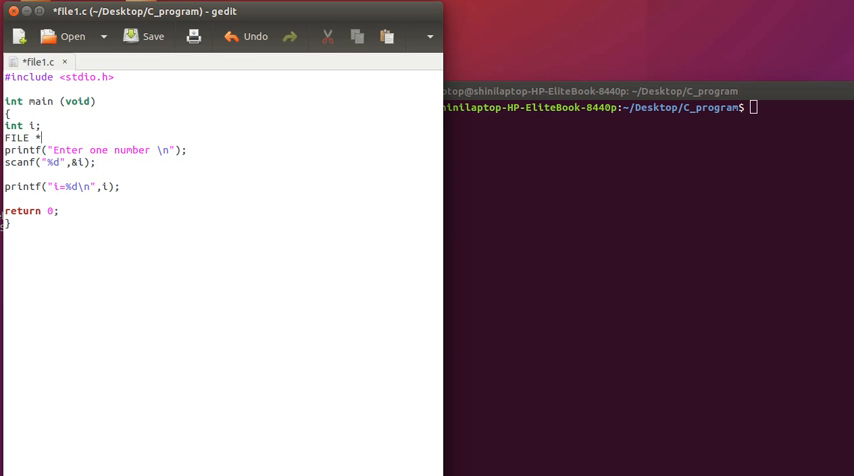
{"action": "type", "text": "f"}
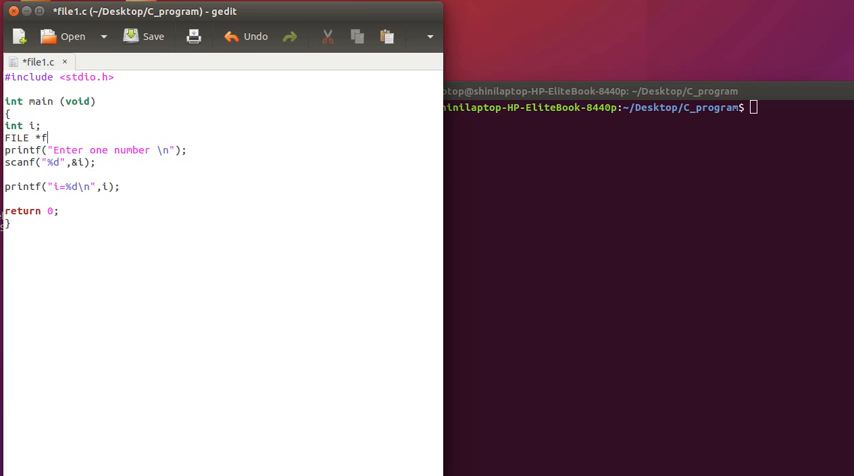
{"action": "type", "text": "i"}
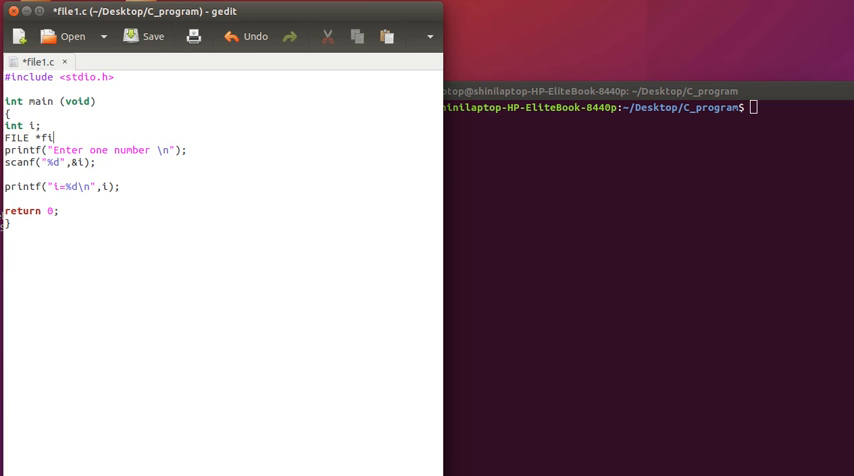
{"action": "type", "text": "lep;"}
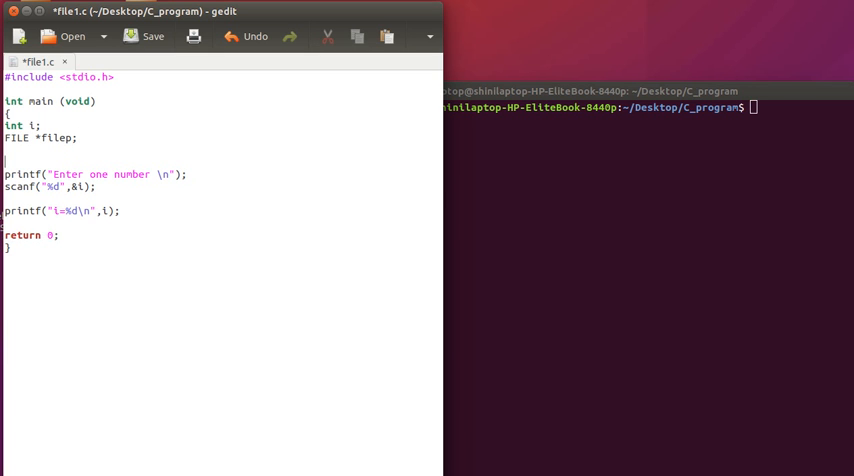
- Assign filep= fopen("input1.txt","r"); on the next line
{"action": "type", "text": "fil"}
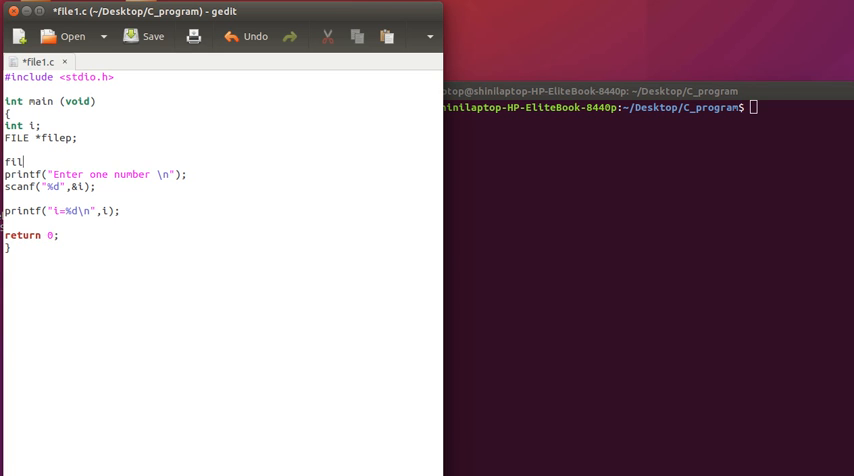
{"action": "type", "text": "ep"}
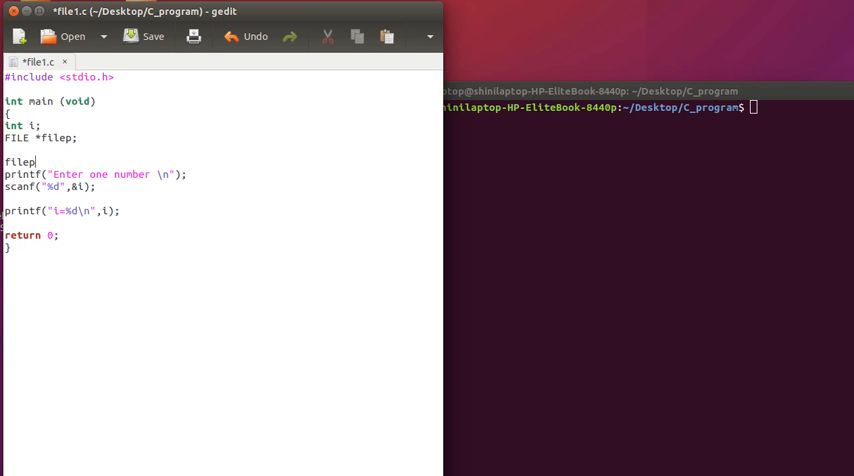
{"action": "type", "text": "= f"}
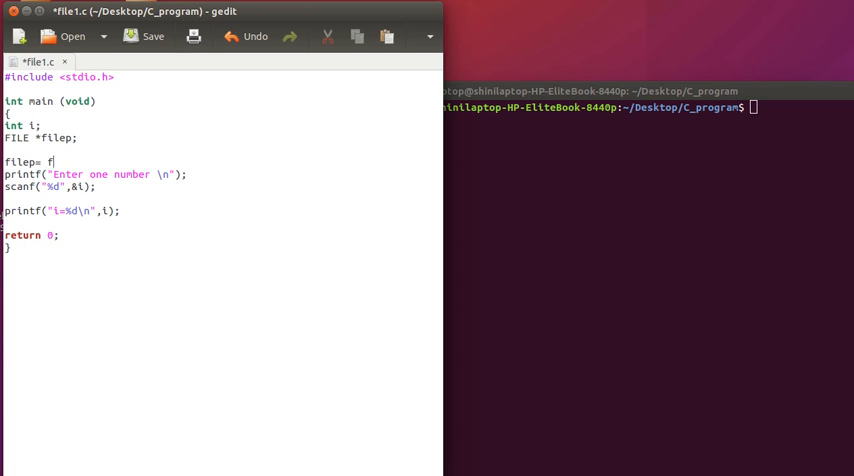
{"action": "type", "text": "open"}
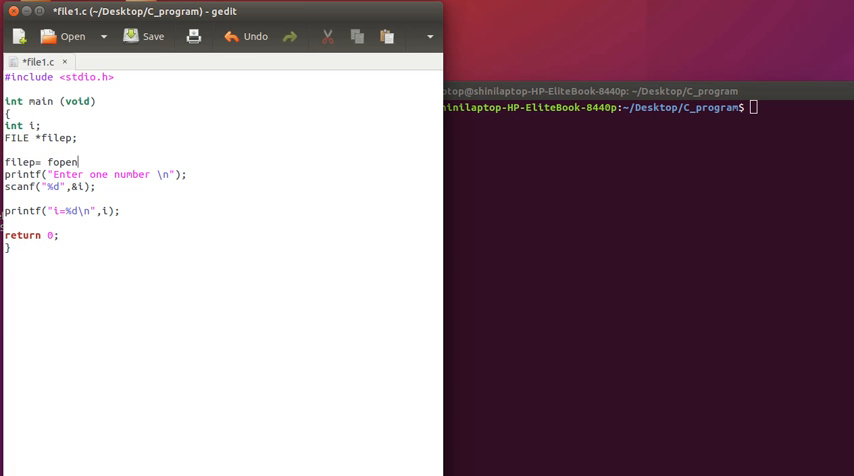
{"action": "type", "text": "();"}
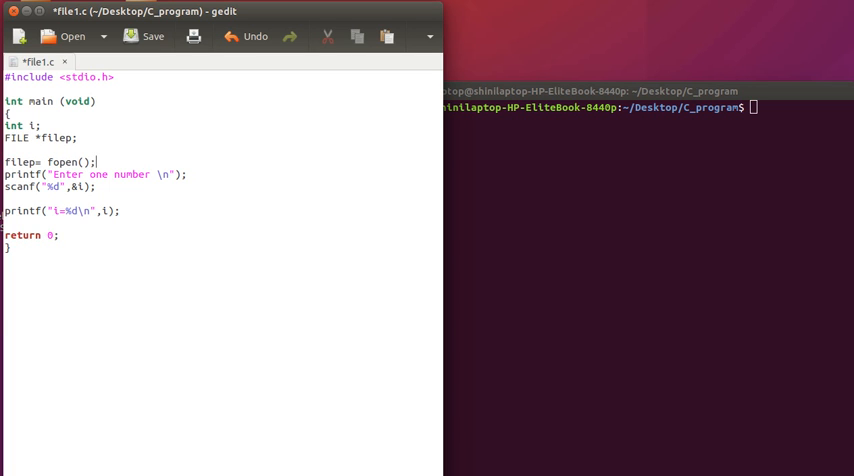
{"action": "type", "text": "\"\""}
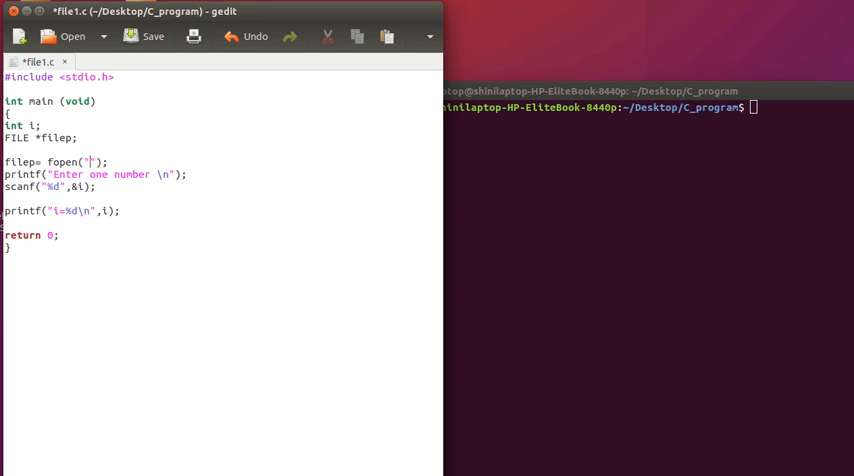
{"action": "type", "text": "in"}
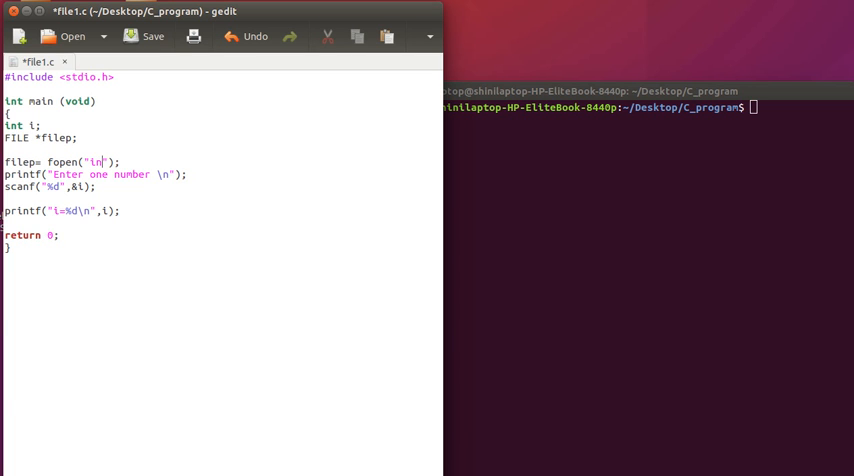
{"action": "type", "text": "put"}
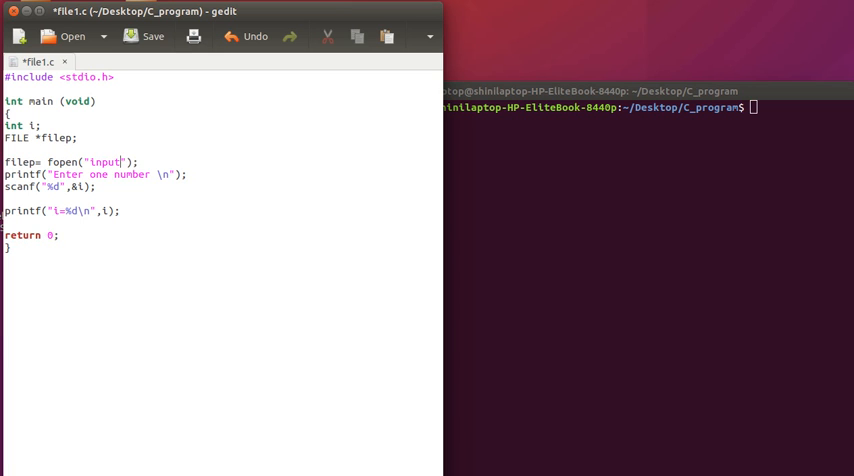
{"action": "type", "text": "1.txt"}
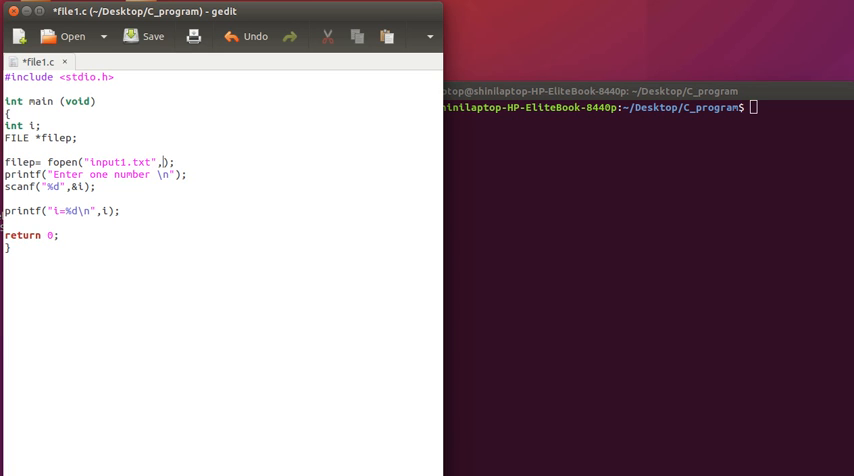
{"action": "type", "text": "\""}
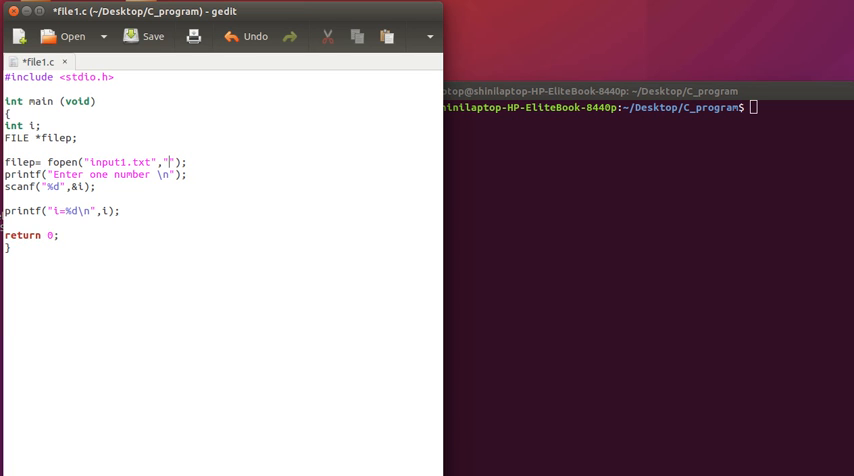
{"action": "type", "text": "r"}
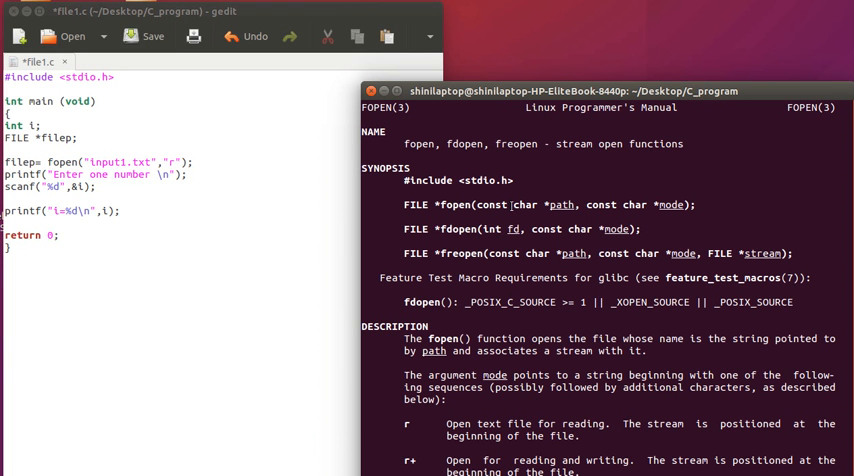
{"action": "double_click", "coordinate": [562, 204]}
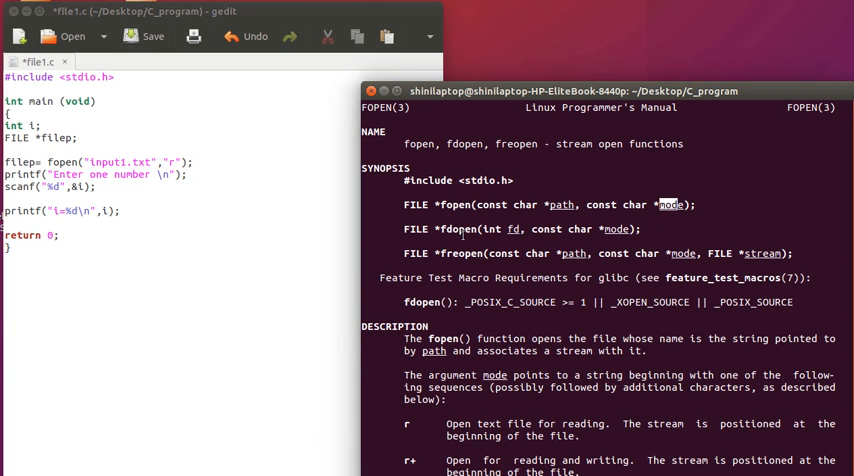
{"action": "scroll", "scroll_direction": "down", "scroll_amount": 3}
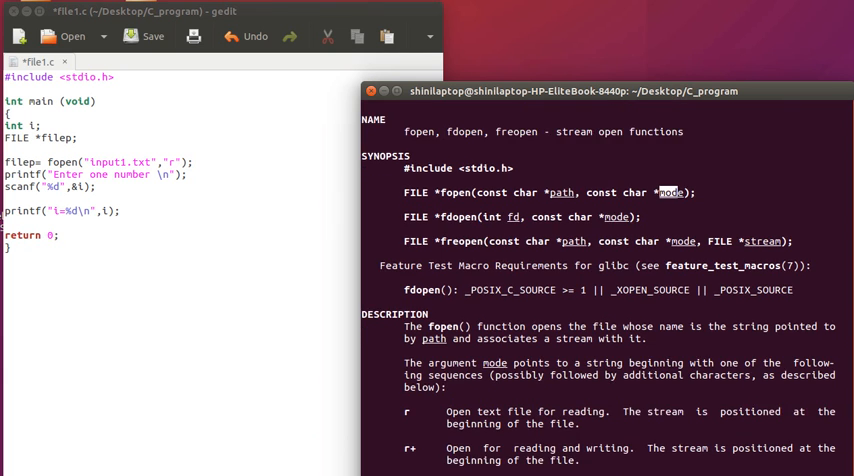
{"action": "scroll", "scroll_direction": "down", "scroll_amount": 3}
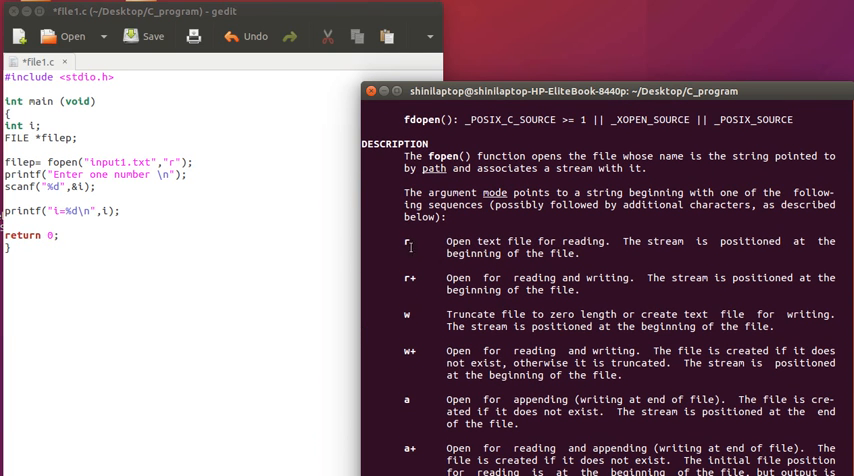
{"action": "left_click_drag", "start_coordinate": [446, 240], "coordinate": [568, 240]}
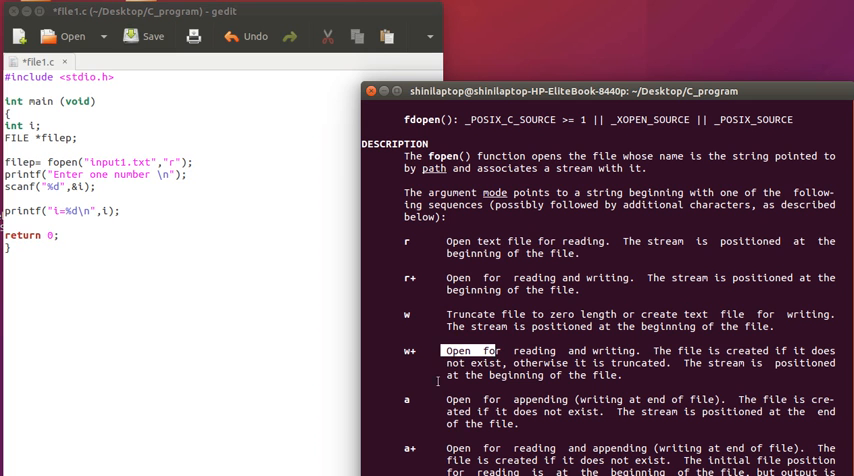
{"action": "key", "text": "q"}
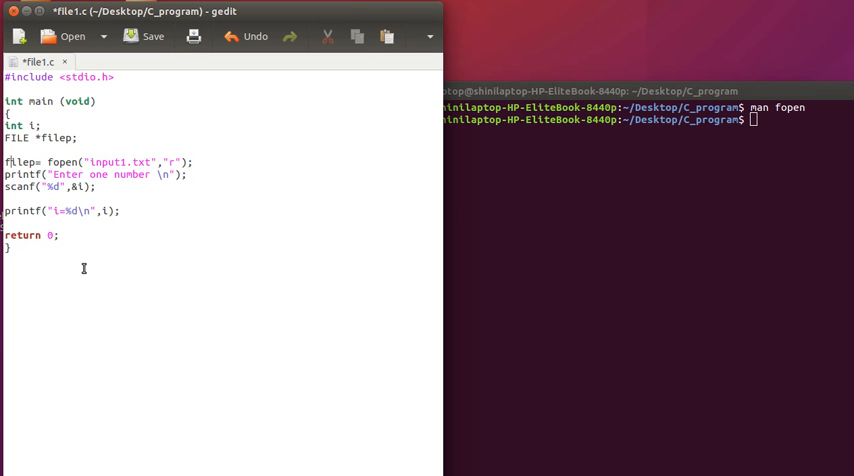
- Add an if (filep==NULL) check after the fopen statement
{"action": "left_click", "coordinate": [196, 162]}
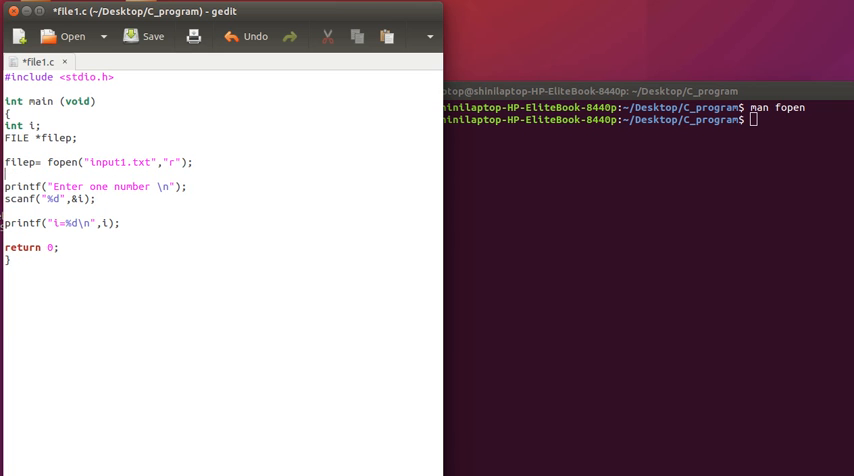
{"action": "type", "text": "if ()"}
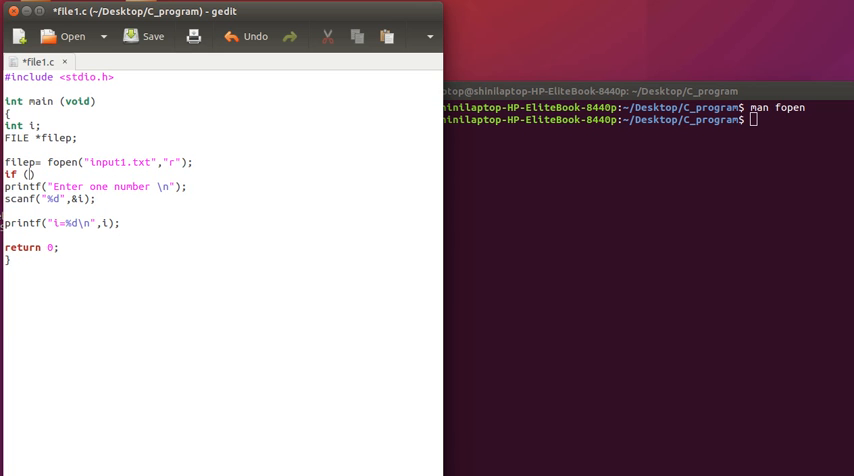
{"action": "type", "text": "fil"}
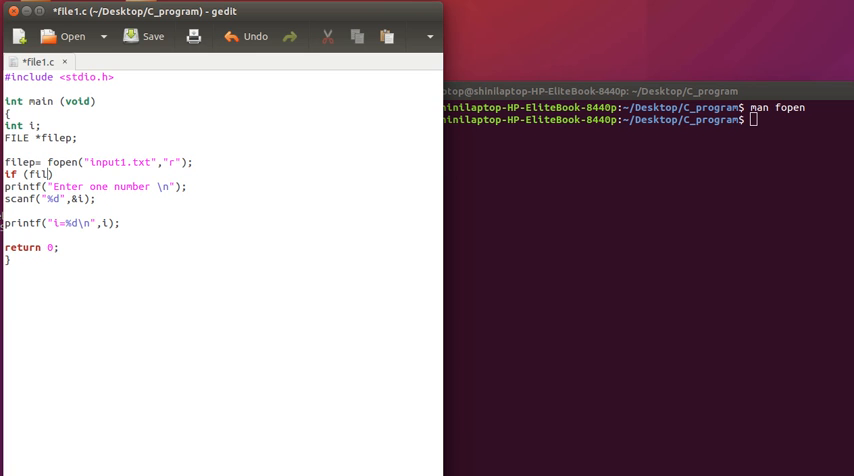
{"action": "type", "text": "ep"}
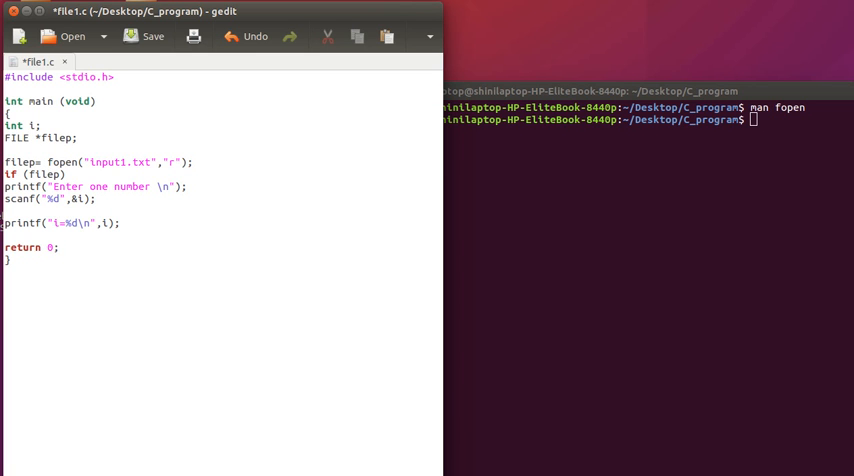
{"action": "type", "text": "==NULL"}
{"action": "type", "text": "}"}
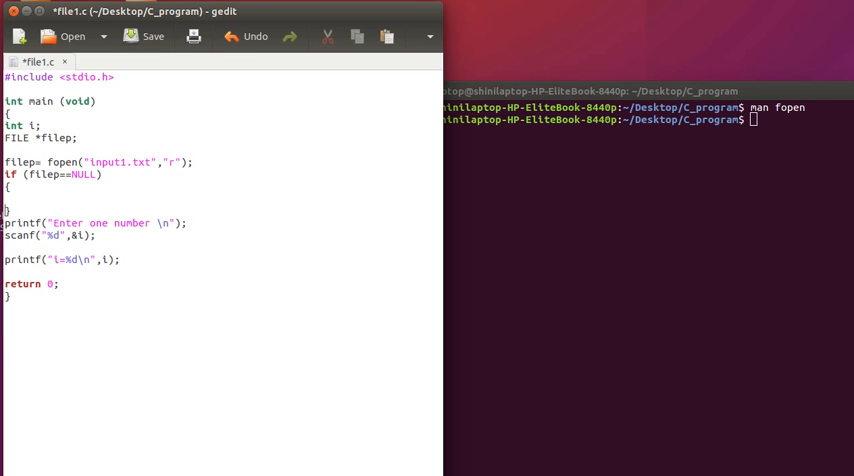
- In the NULL branch, print "we failed to open file\n" and call exit(1)
{"action": "type", "text": "printf"}
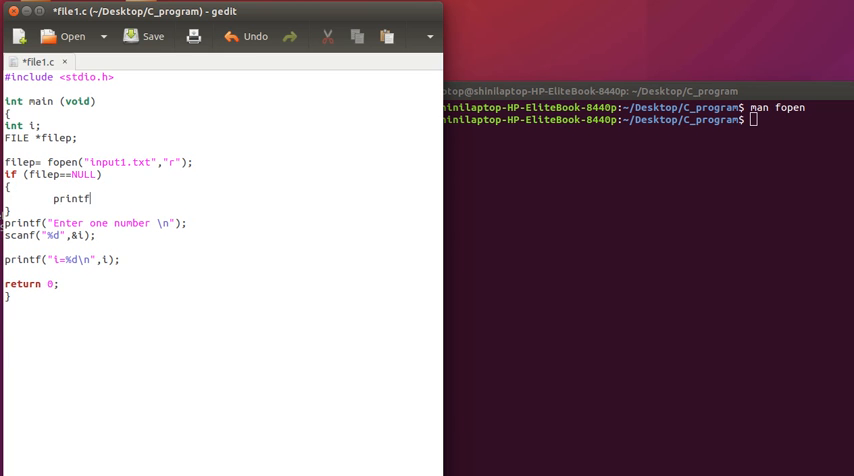
{"action": "type", "text": "();"}
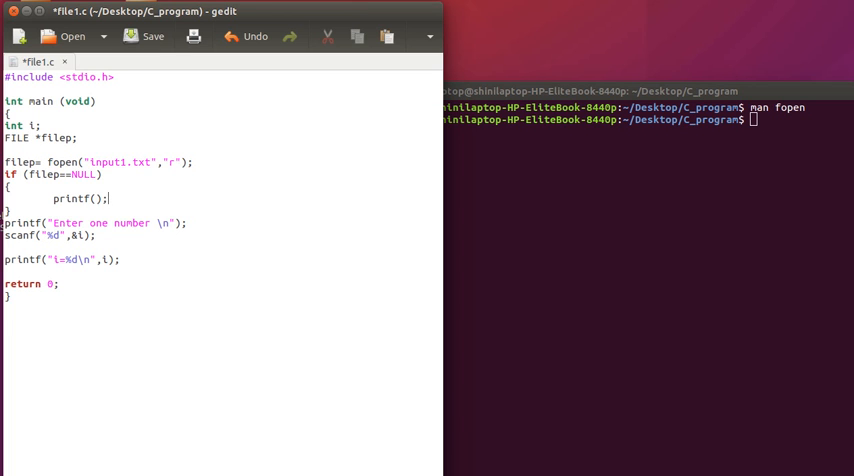
{"action": "type", "text": "\"\""}
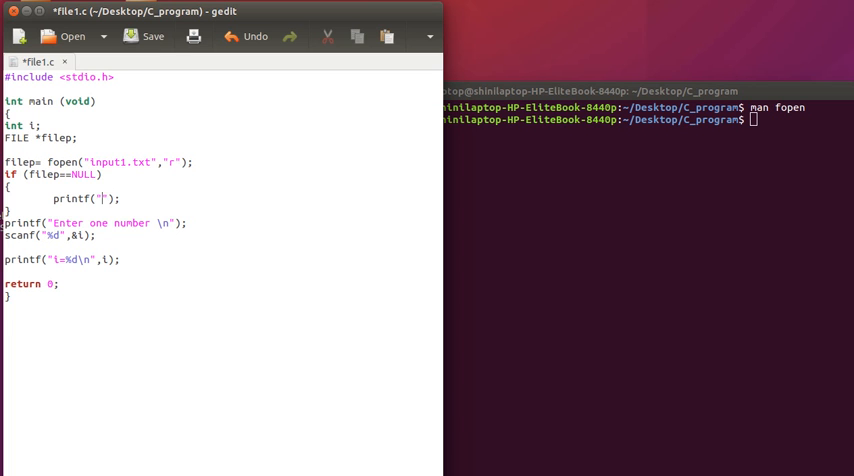
{"action": "type", "text": "we fia"}
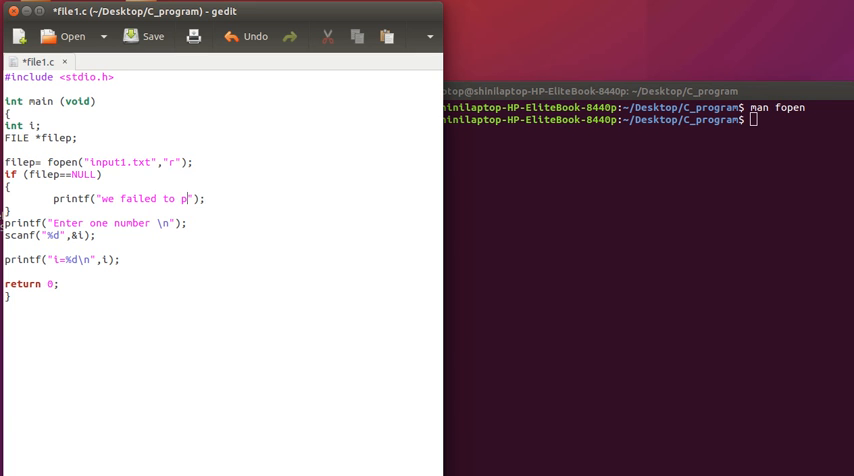
{"action": "type", "text": "open fil"}
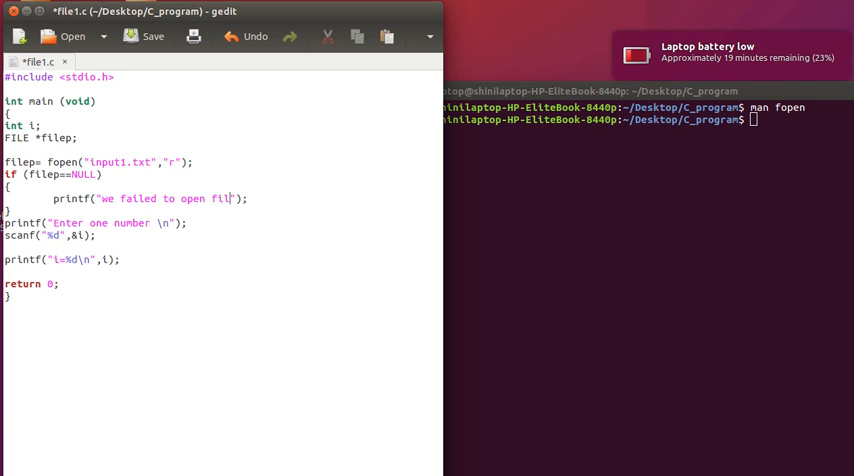
{"action": "type", "text": "\\n"}
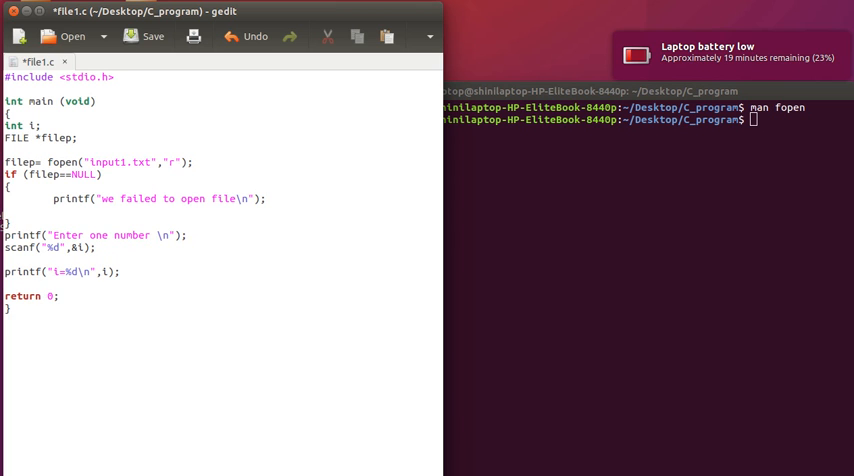
{"action": "type", "text": "exit"}
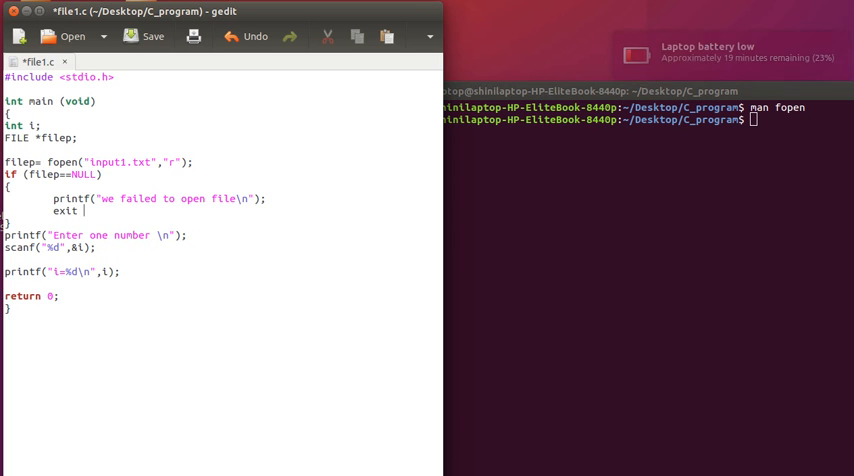
{"action": "type", "text": "()"}
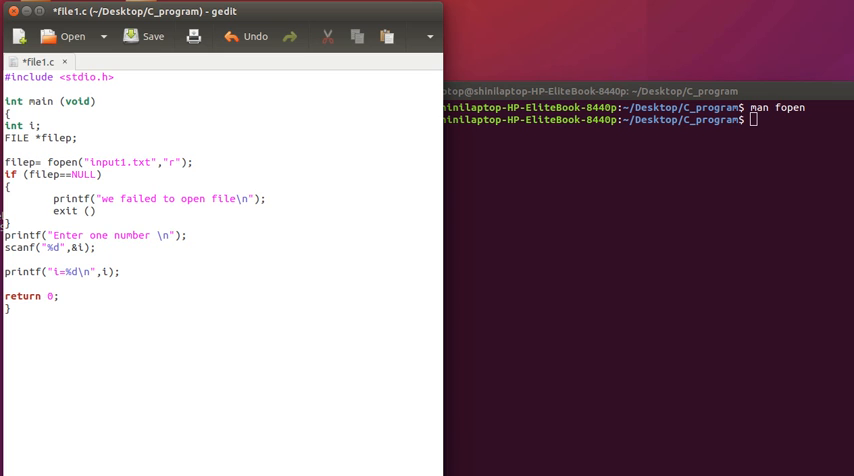
{"action": "type", "text": "1"}
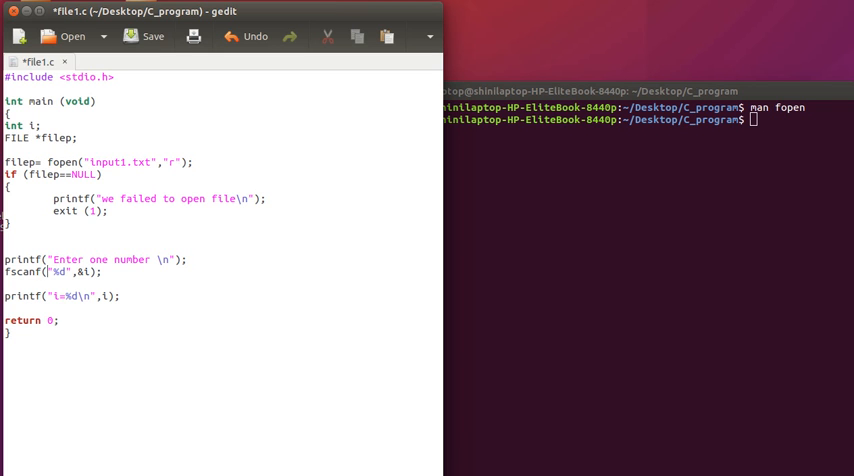
- Change scanf to fscanf(filep, ...) and add fclose(filep); before return 0;
{"action": "type", "text": "filep,"}
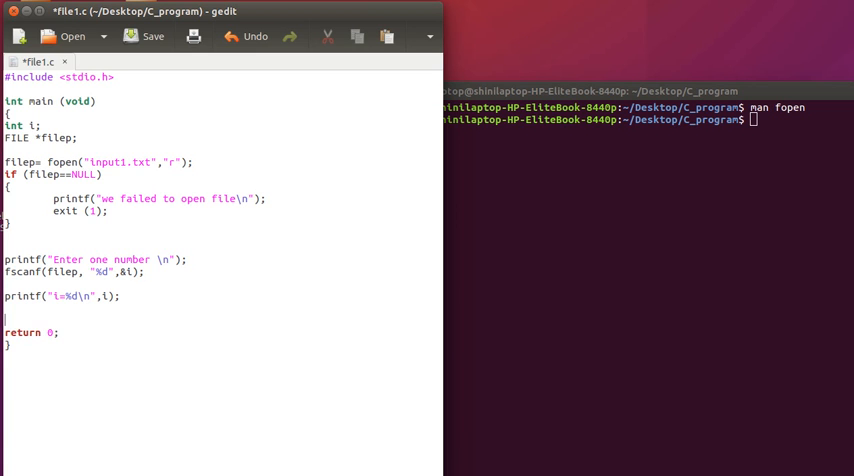
{"action": "type", "text": "fcl"}
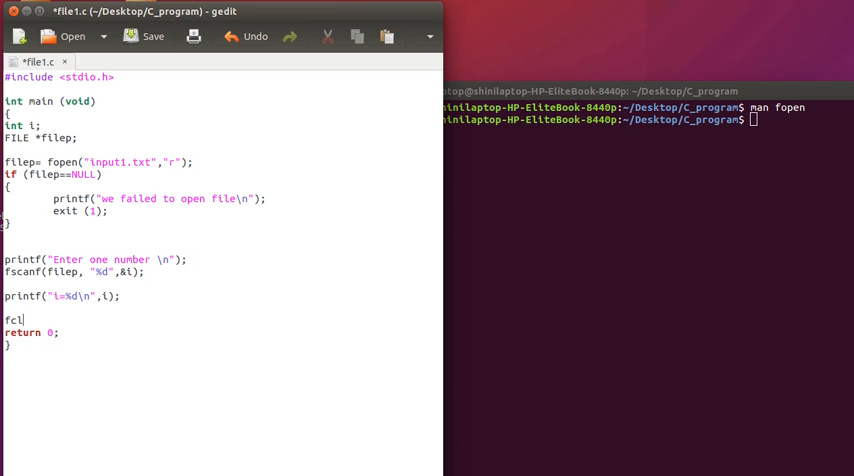
{"action": "type", "text": "ose();"}
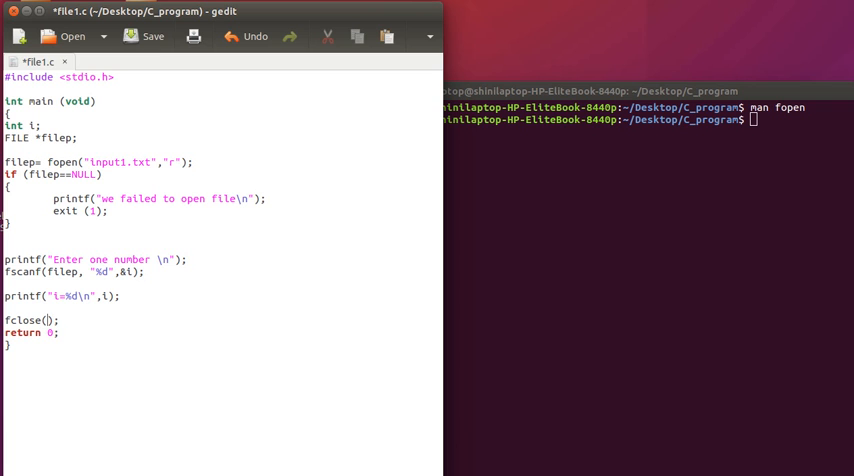
{"action": "type", "text": "filep"}
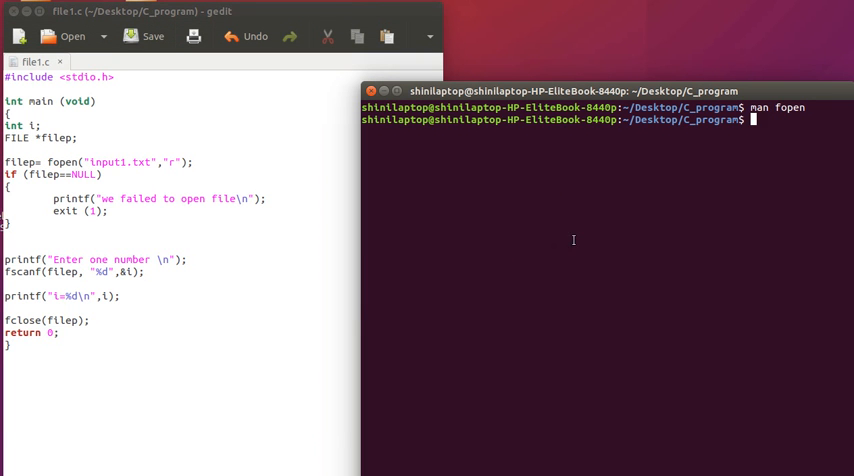
- List the folder after compiling and start a man lookup for exit
{"action": "type", "text": "ls"}
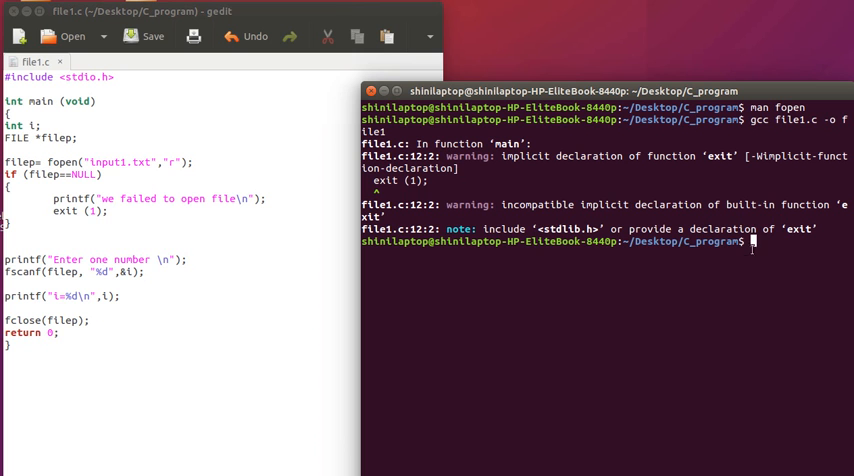
{"action": "type", "text": "man"}
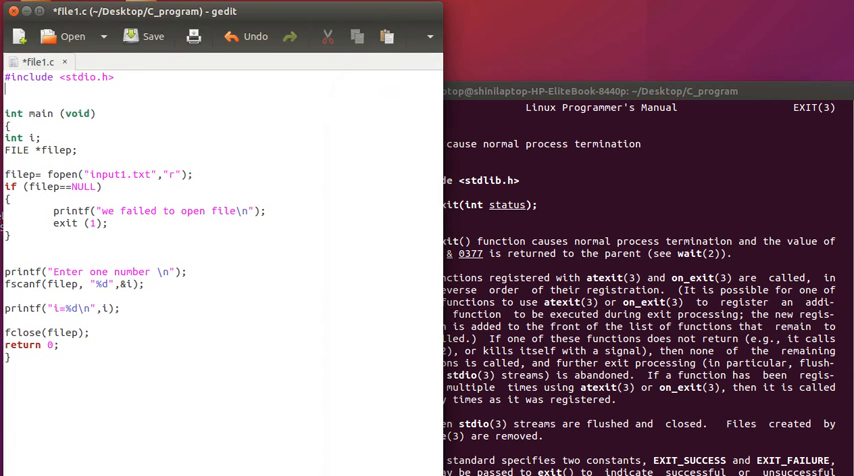
- Add '#include <stdlib.h>' on a new line under the stdio.h include in file1.c
{"action": "type", "text": "#includ"}
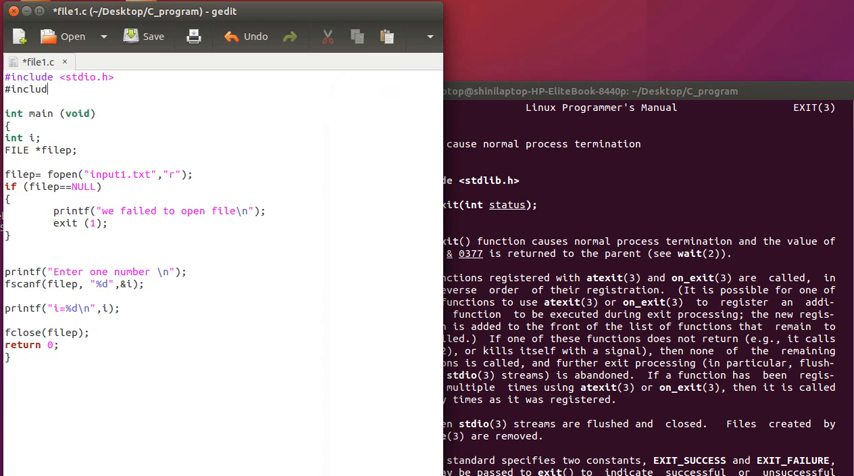
{"action": "type", "text": "<>"}
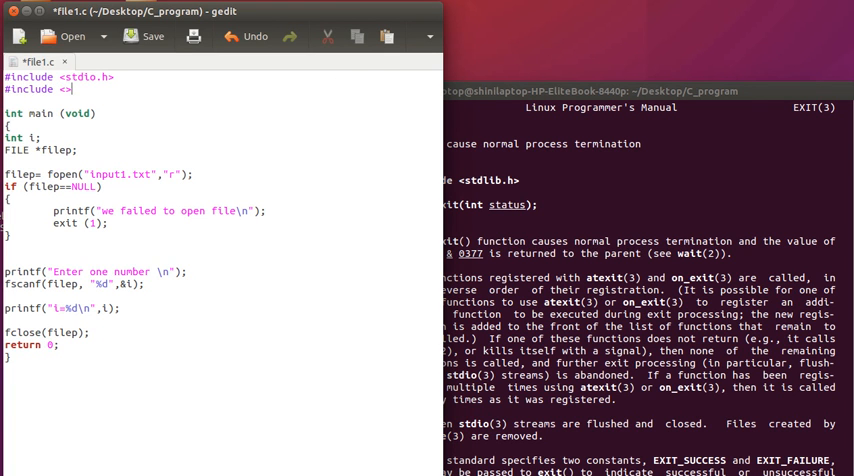
{"action": "type", "text": "st"}
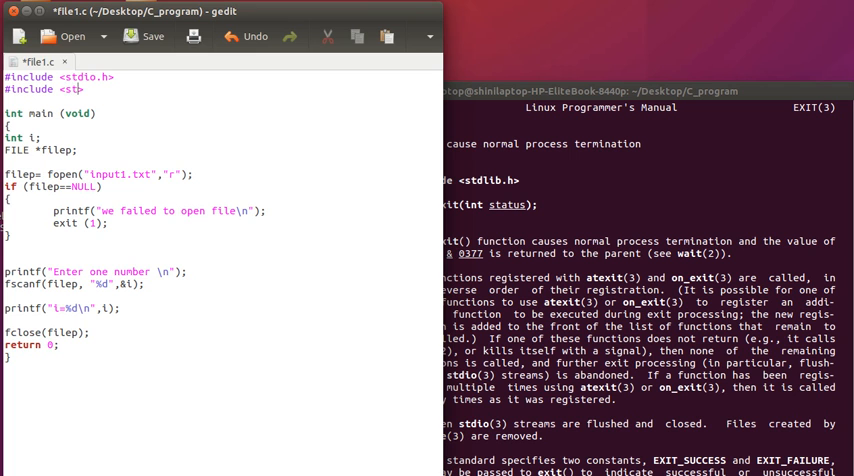
{"action": "type", "text": "dlib.h"}
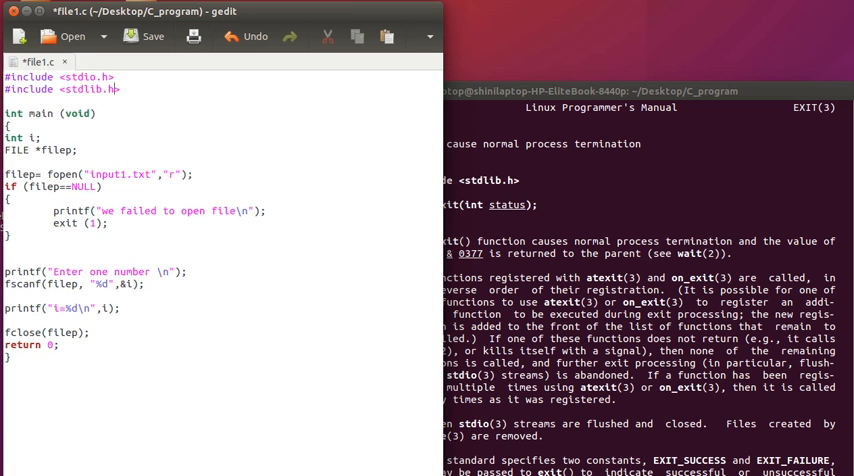
{"action": "left_click", "coordinate": [148, 36]}
{"action": "type", "text": "gcc file1.c -o file1"}
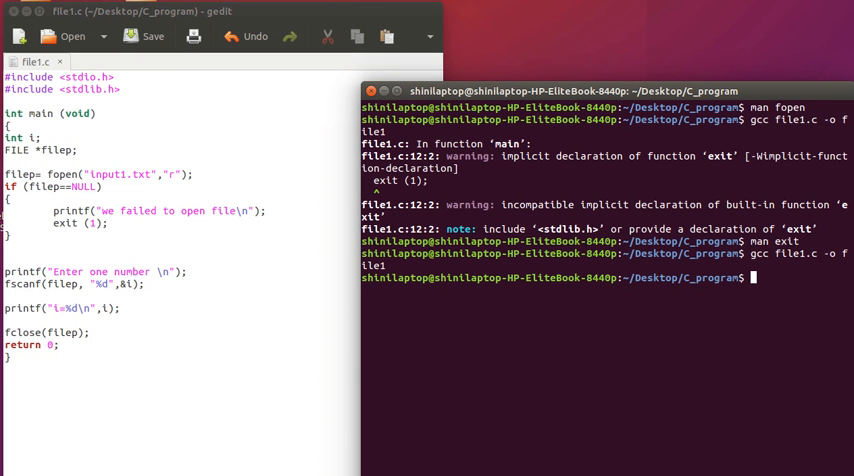
- Run ./file1, which reports it could not open the file
{"action": "type", "text": "./"}
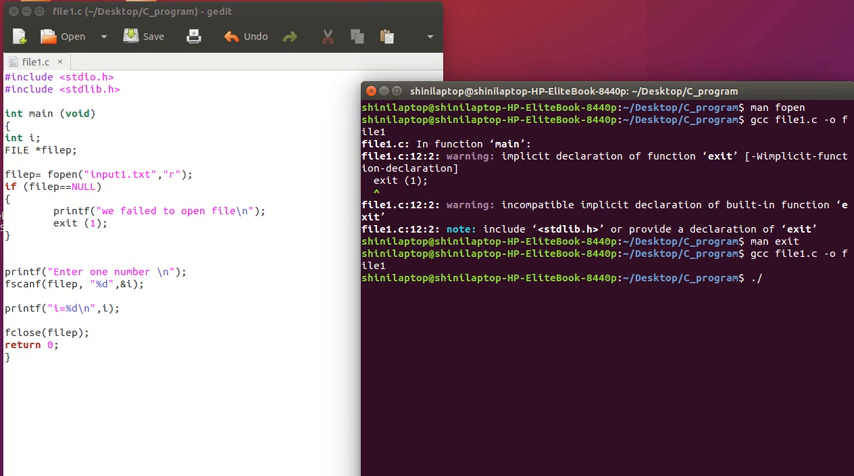
{"action": "type", "text": "file"}
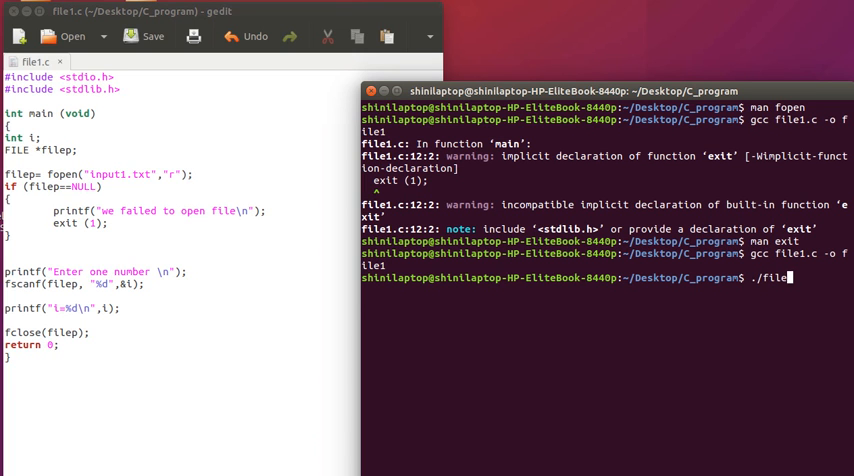
{"action": "key", "text": "Return"}
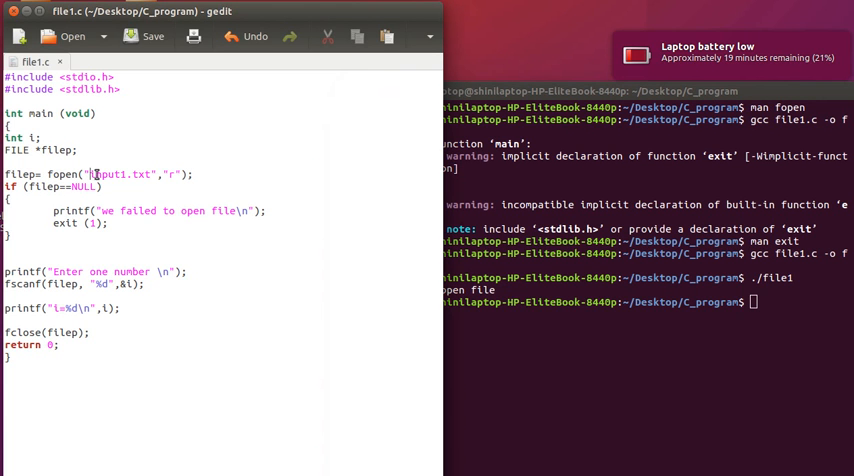
- Copy the 'input1' file name from the fopen line in gedit
{"action": "double_click", "coordinate": [120, 174]}
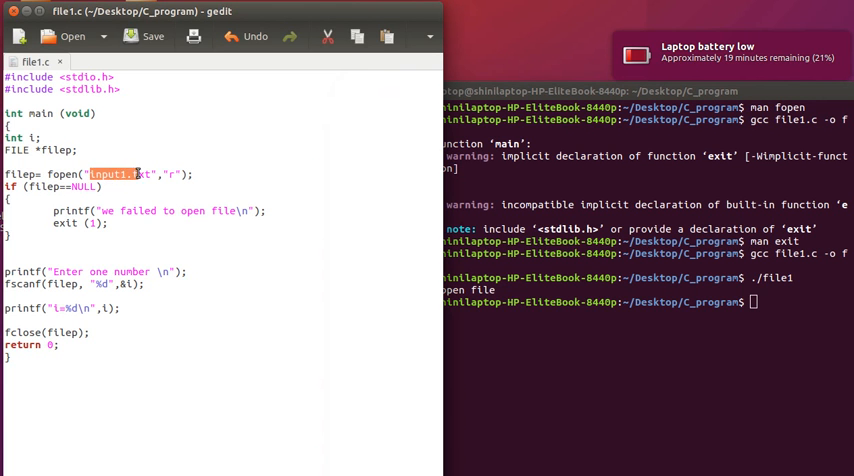
{"action": "right_click", "coordinate": [140, 172]}
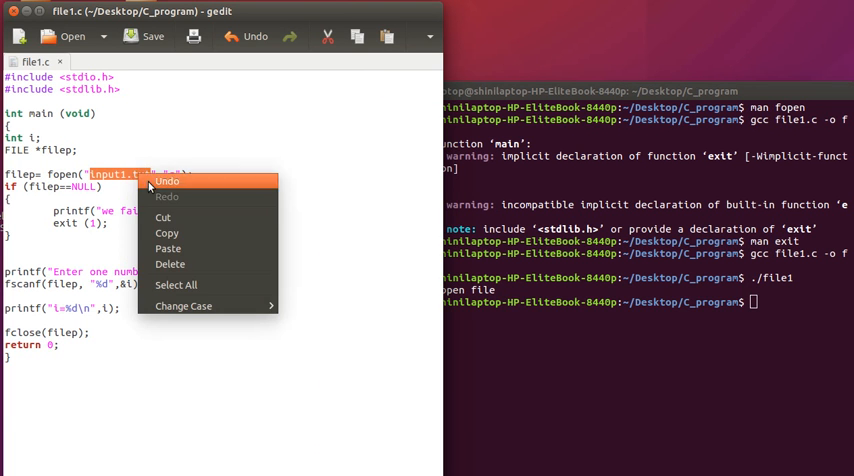
{"action": "left_click", "coordinate": [658, 348]}
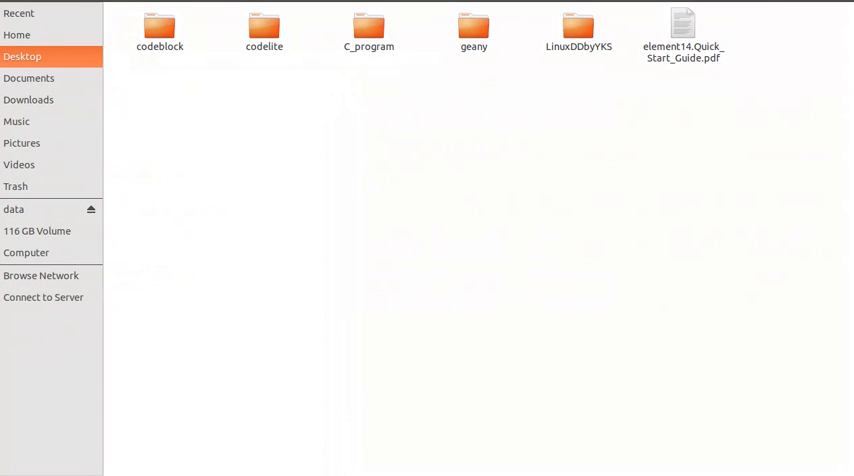
- Create a new empty document named input1.txt inside the C_program folder
{"action": "left_click", "coordinate": [368, 28]}
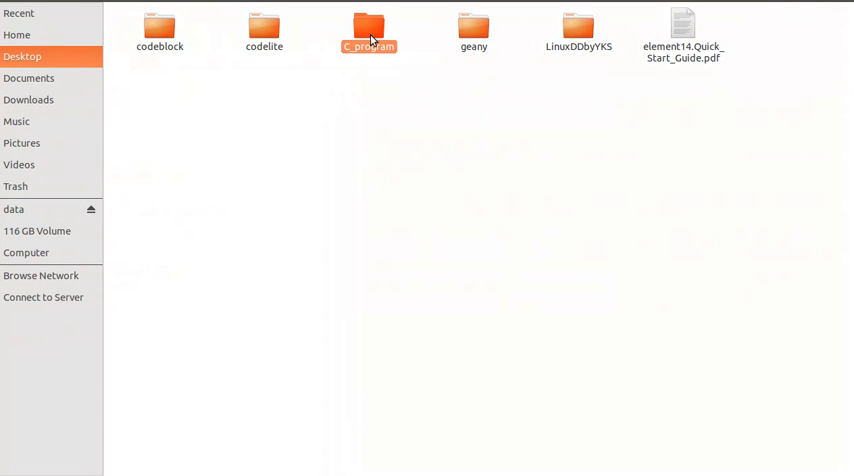
{"action": "double_click", "coordinate": [368, 24]}
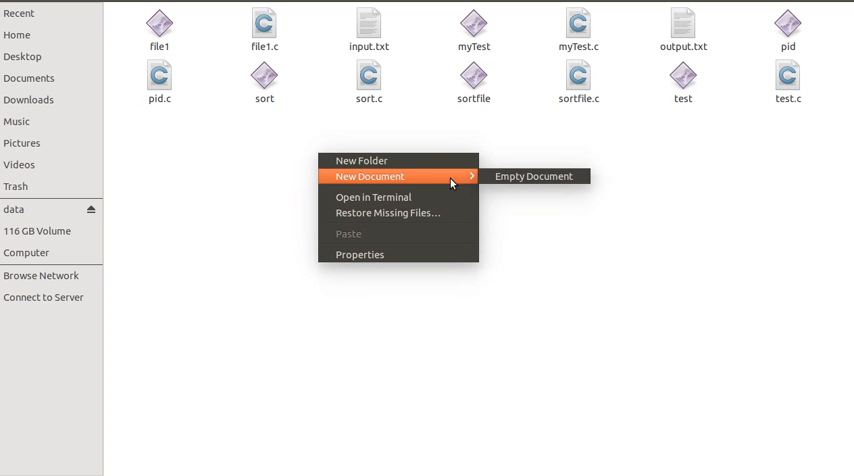
{"action": "left_click", "coordinate": [536, 176]}
{"action": "type", "text": "input1.txt"}
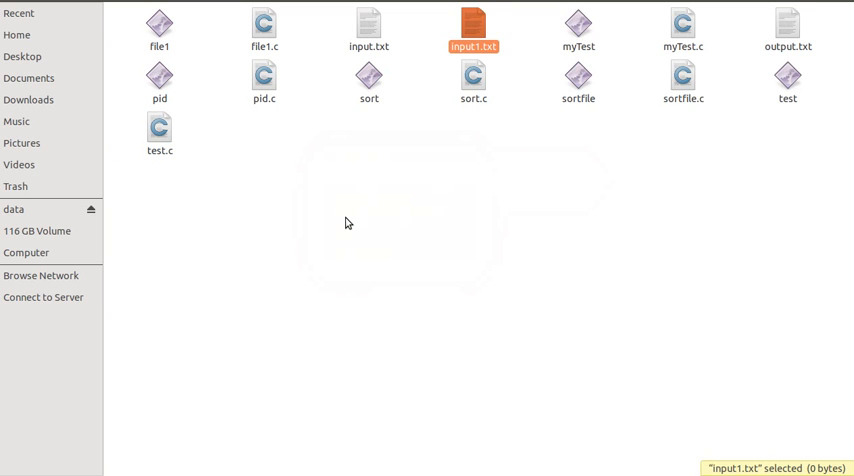
- Open input1.txt in gedit, enter 101 and save it
{"action": "double_click", "coordinate": [476, 24]}
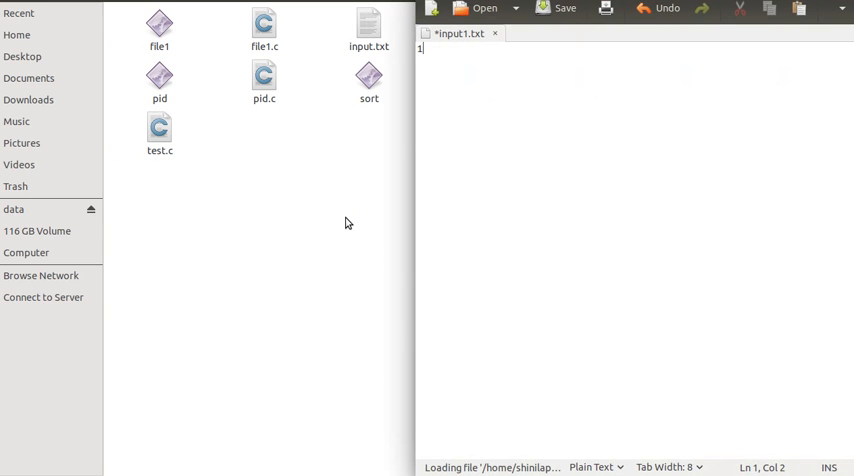
{"action": "type", "text": "01"}
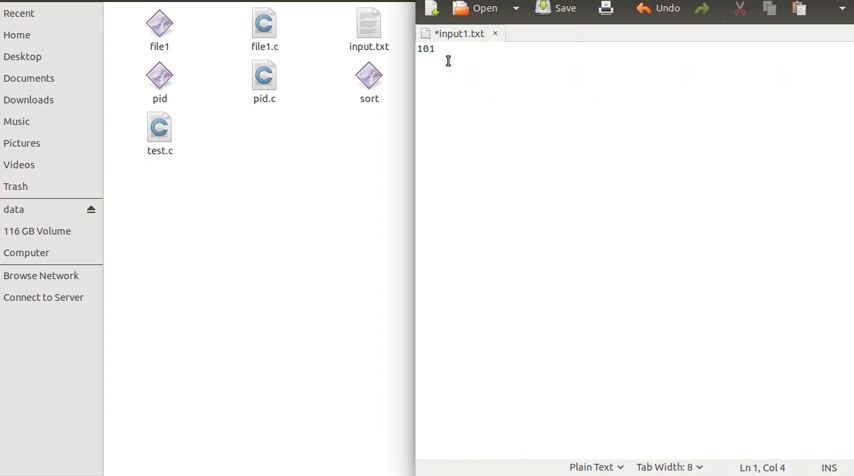
{"action": "left_click", "coordinate": [558, 8]}
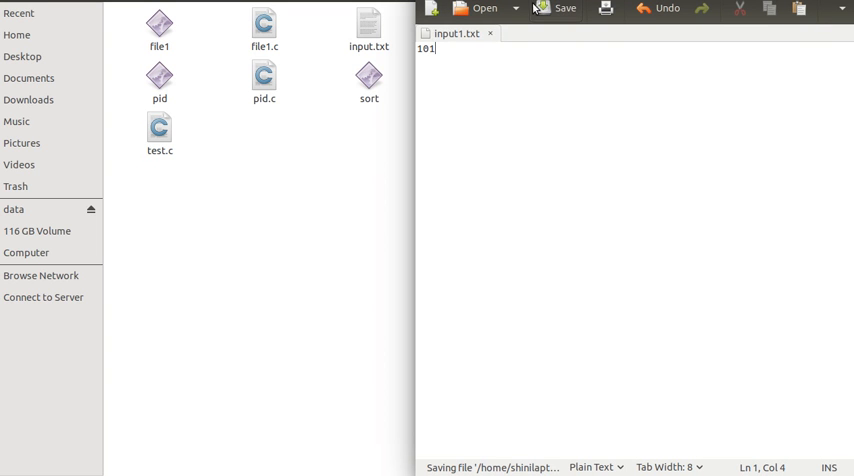